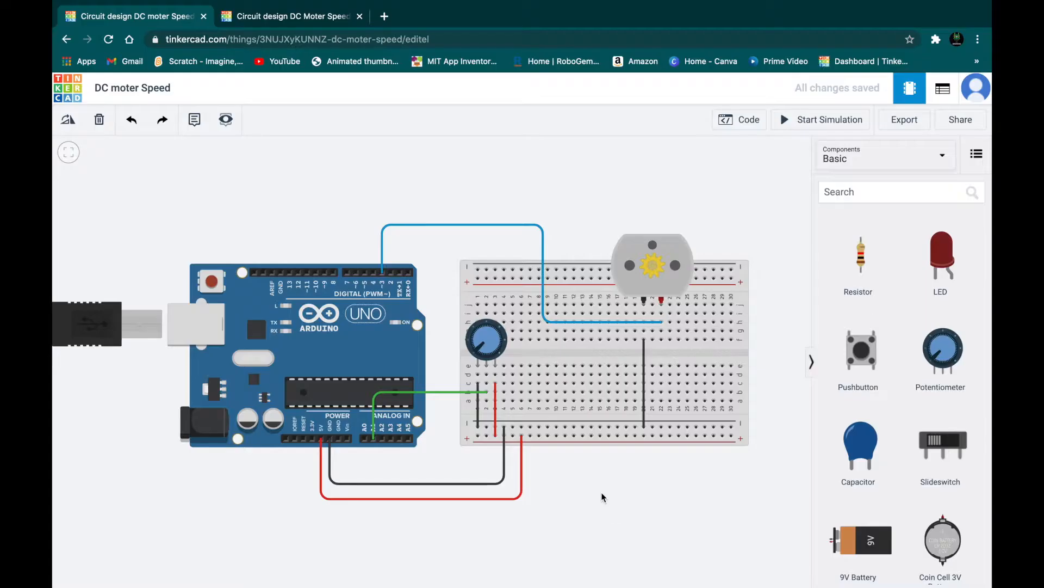
mouse_move(606, 465)
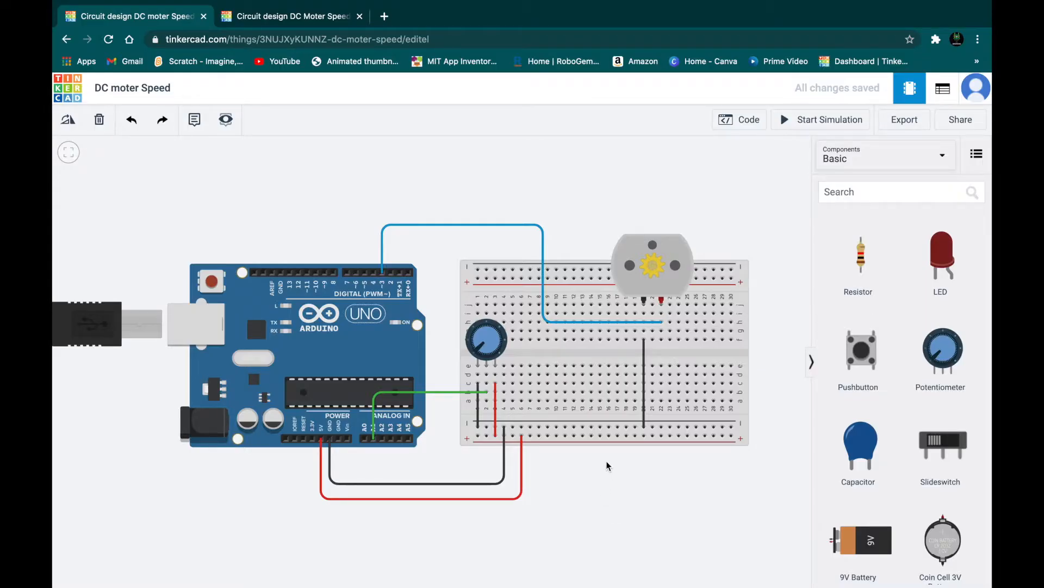
mouse_move(566, 222)
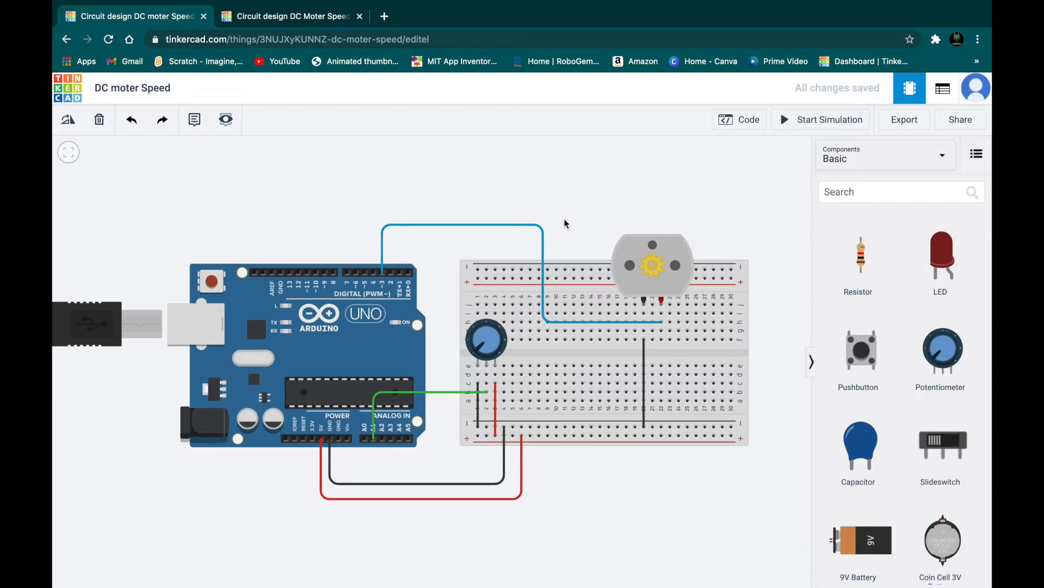
mouse_move(466, 345)
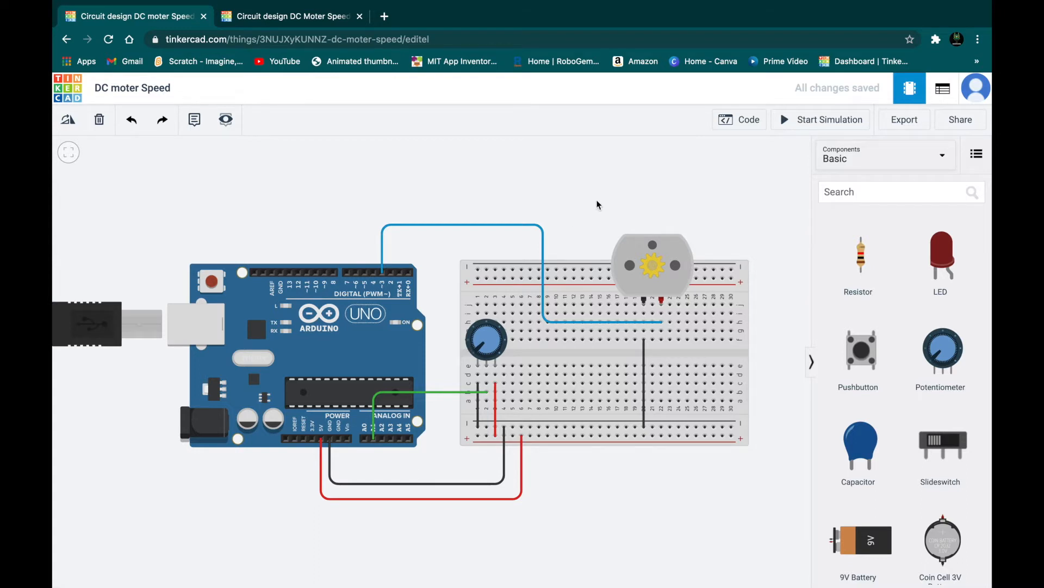
mouse_move(652, 227)
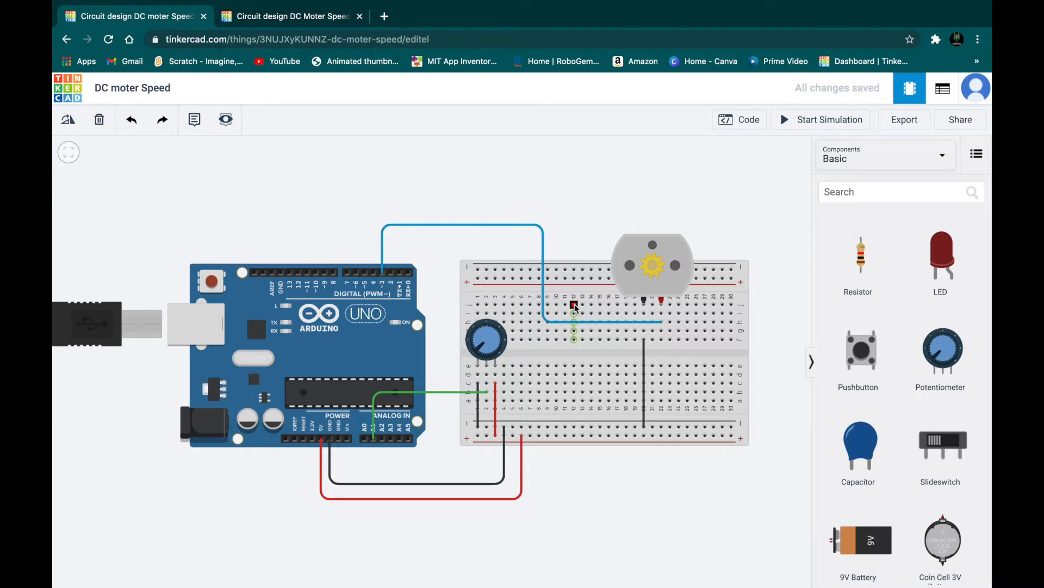
Step: Briefly run and stop the simulation of the finished reference motor circuit
left_click(820, 120)
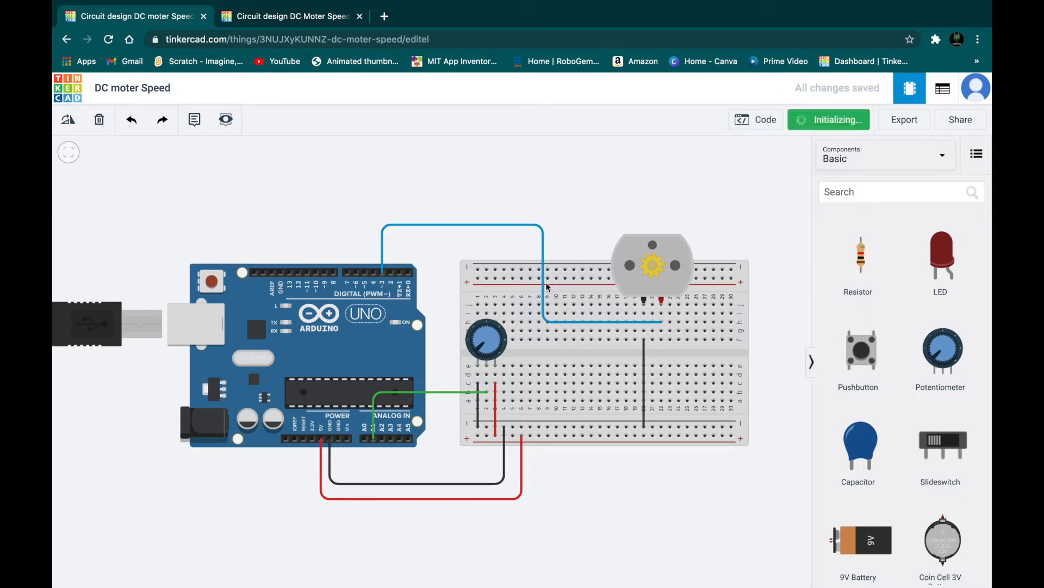
left_click(829, 119)
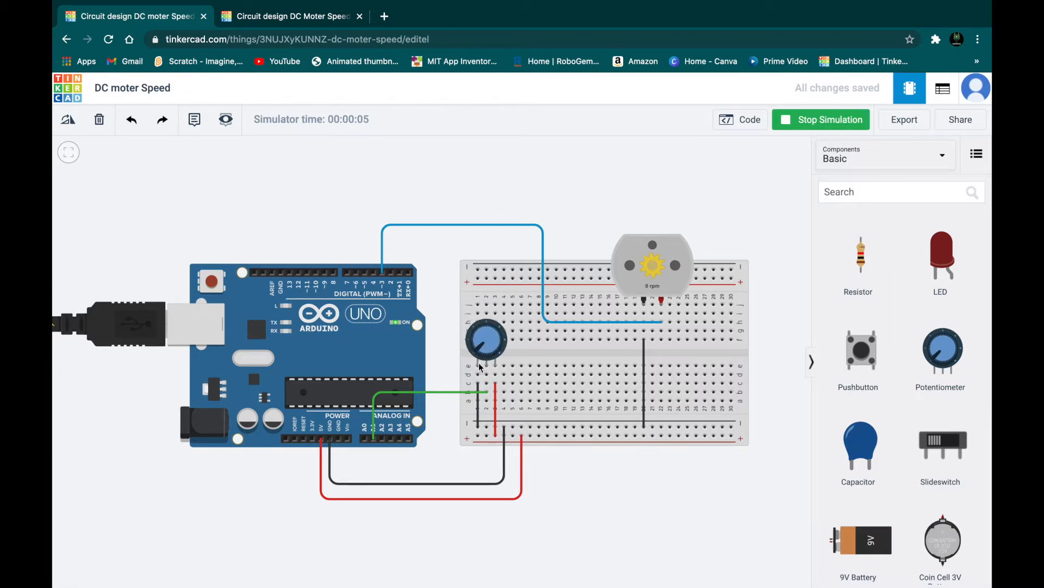
left_click(821, 120)
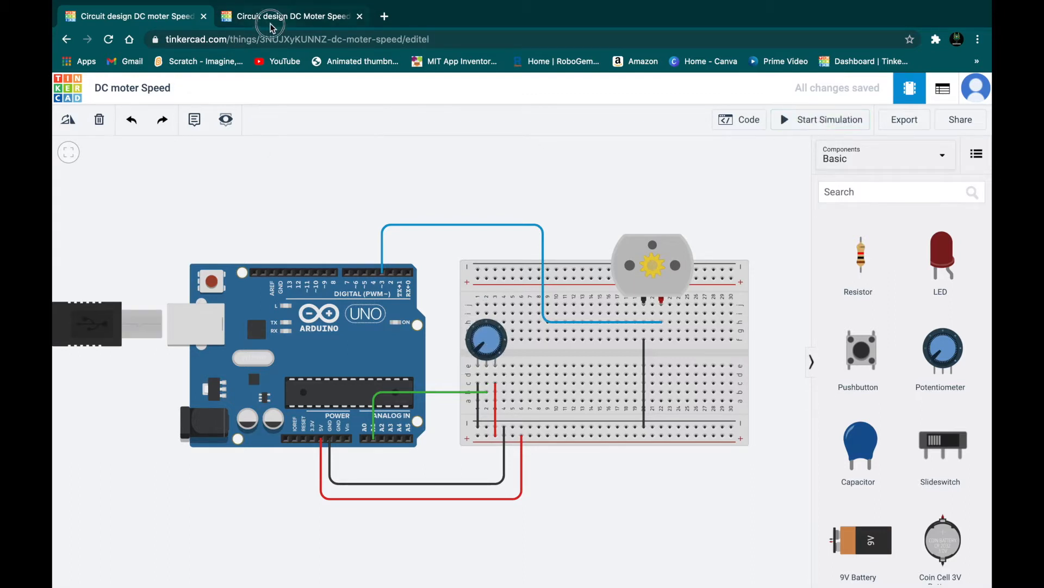
Step: Switch to the empty DC Moter Speed design and place the Arduino Uno and small breadboard
left_click(292, 17)
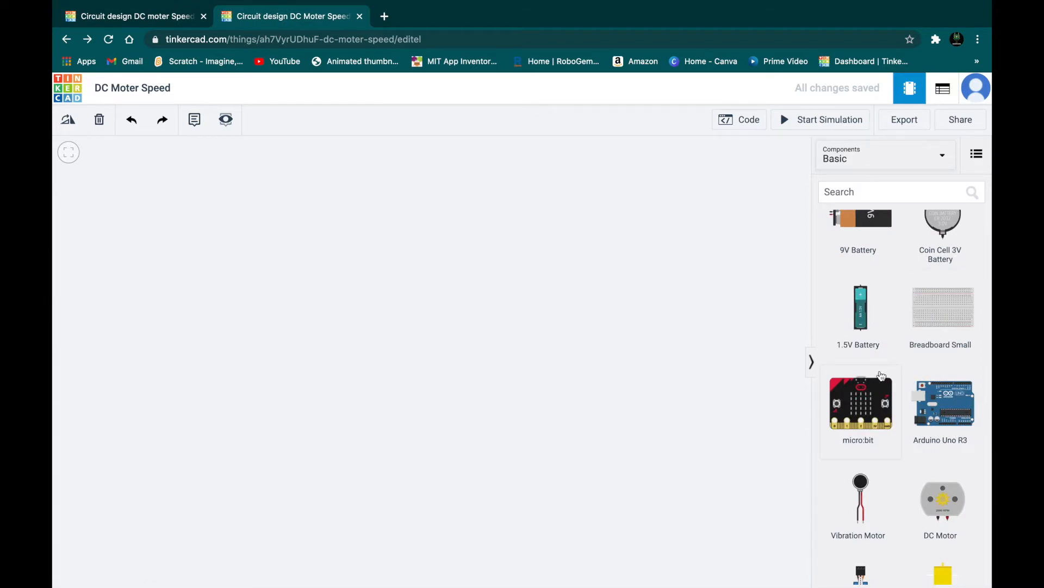
mouse_move(616, 182)
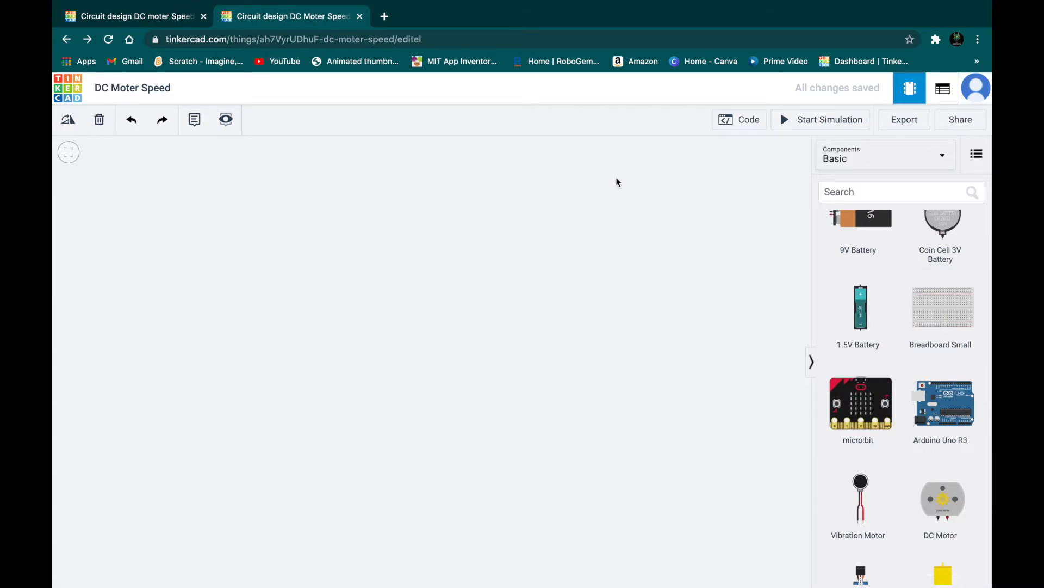
scroll("down", 3)
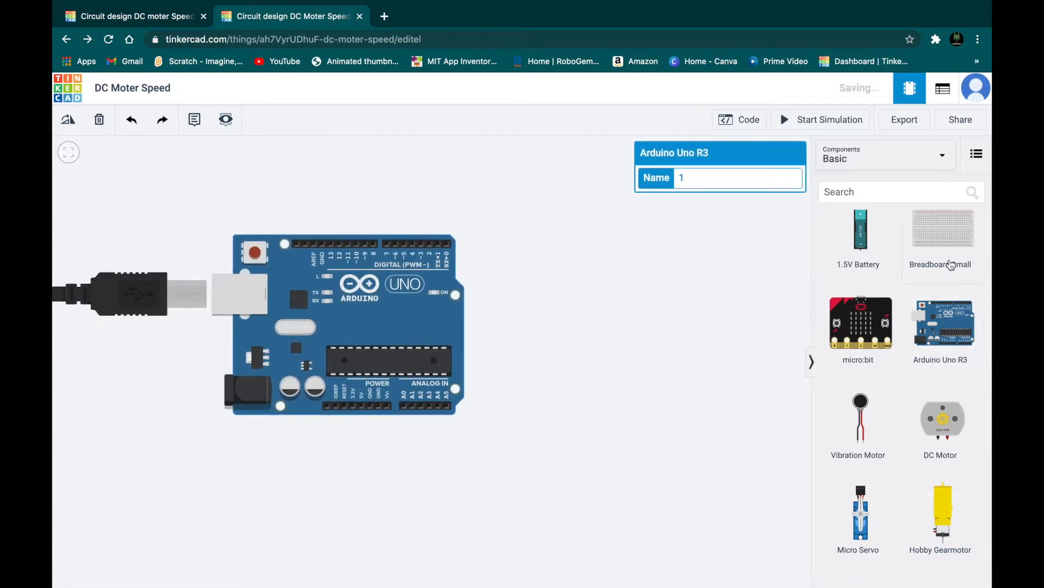
left_click(940, 229)
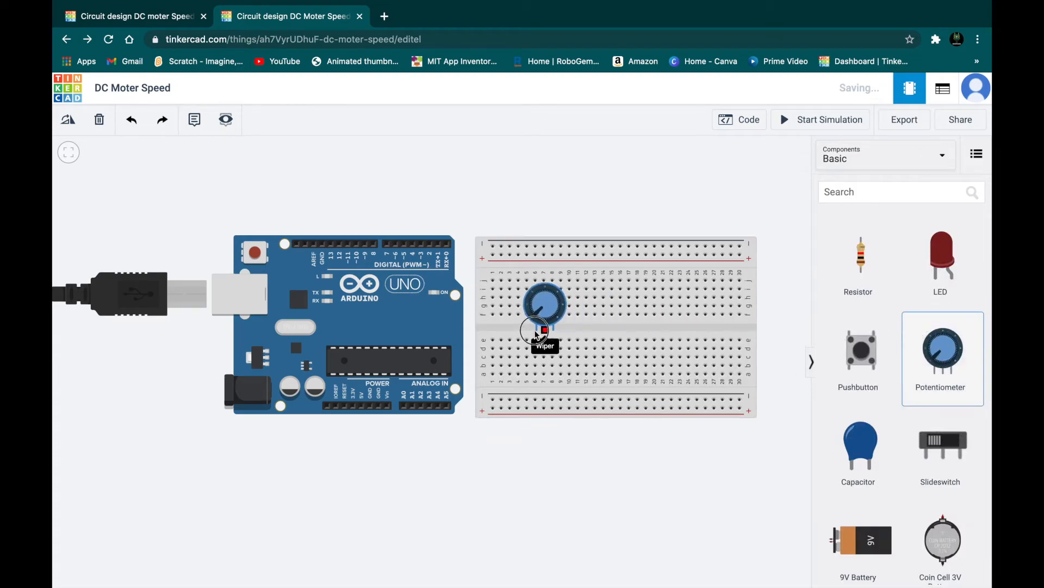
Step: Place the potentiometer on the breadboard and colour its rail wires black (ground) and red (power)
left_click(543, 310)
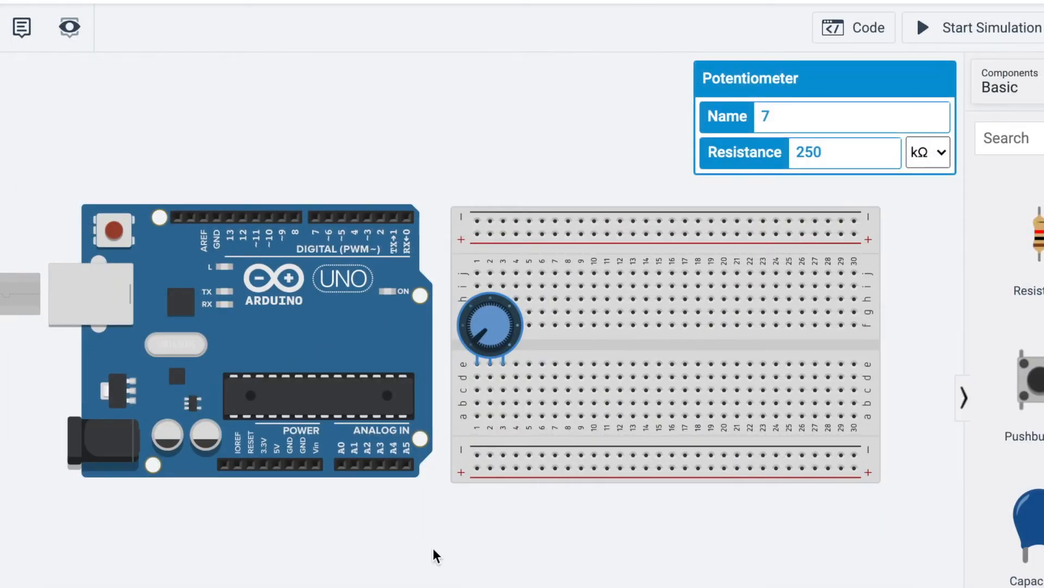
mouse_move(478, 364)
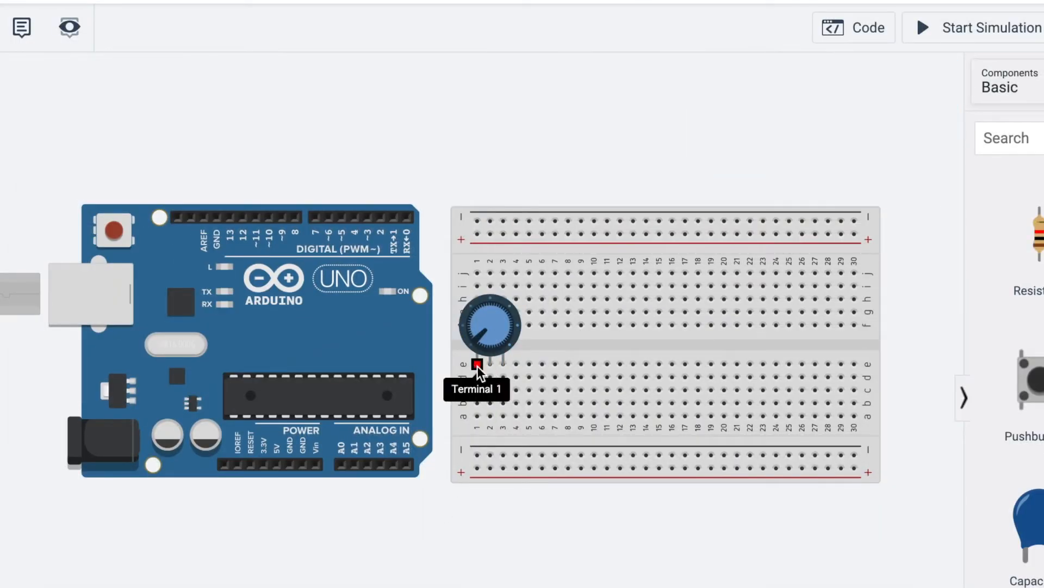
mouse_move(492, 365)
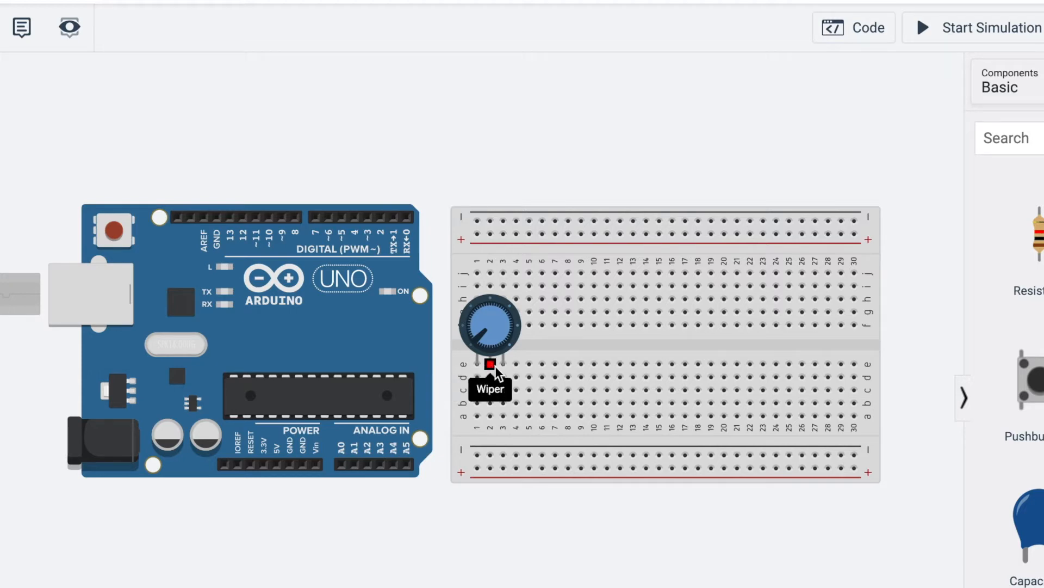
mouse_move(489, 370)
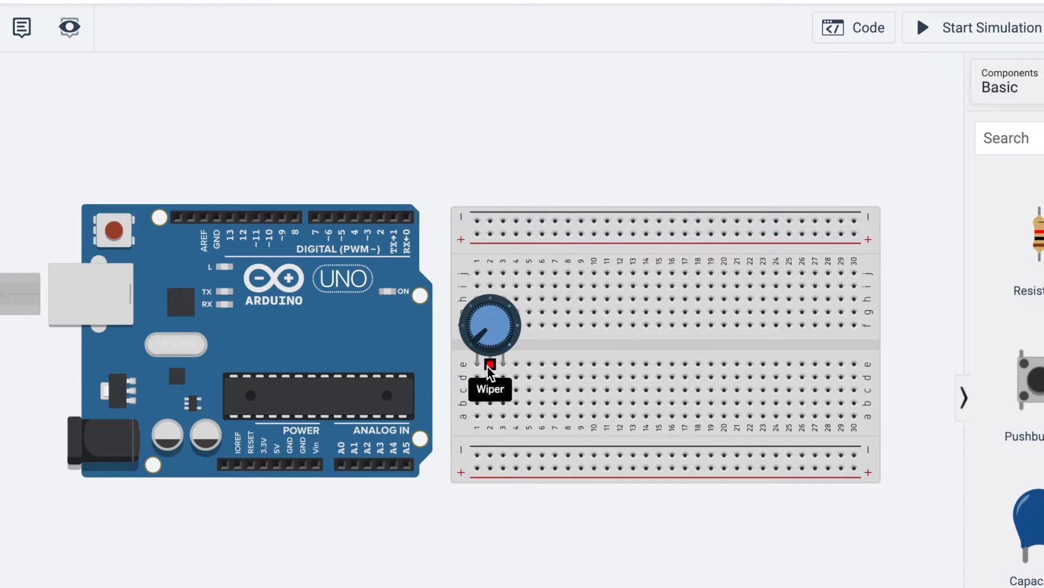
mouse_move(474, 456)
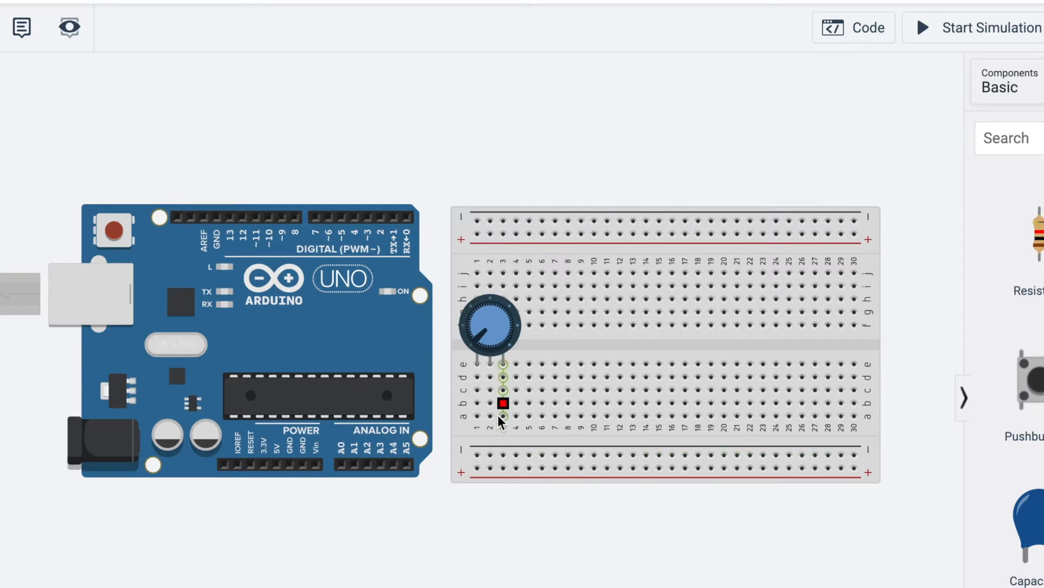
mouse_move(492, 364)
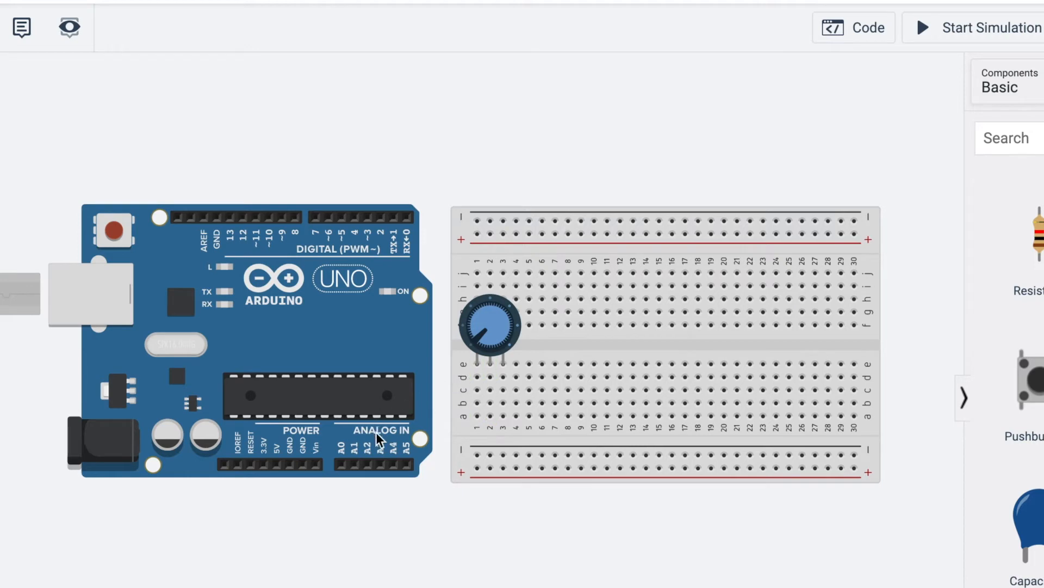
mouse_move(477, 364)
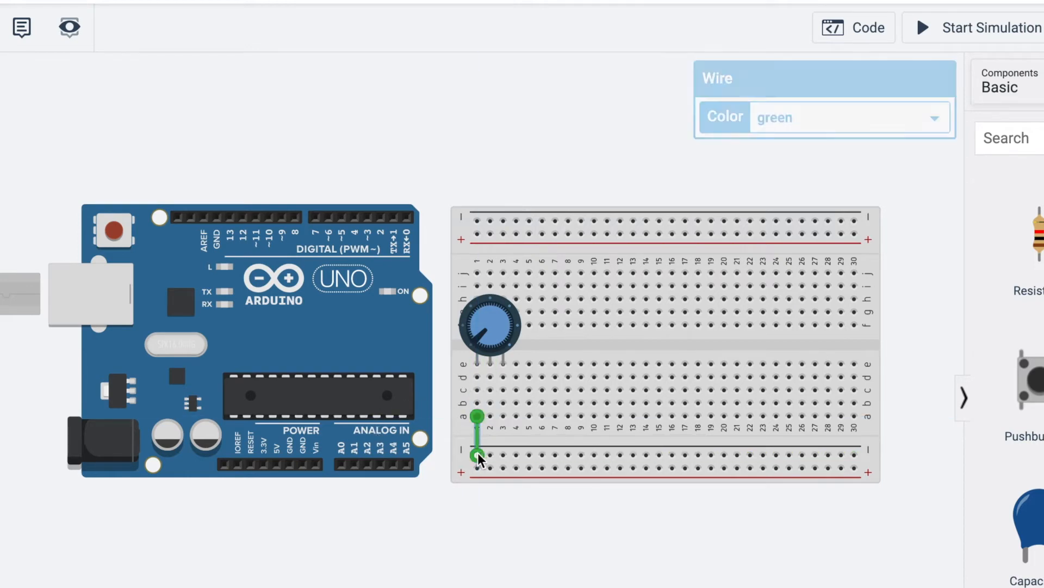
left_click(847, 117)
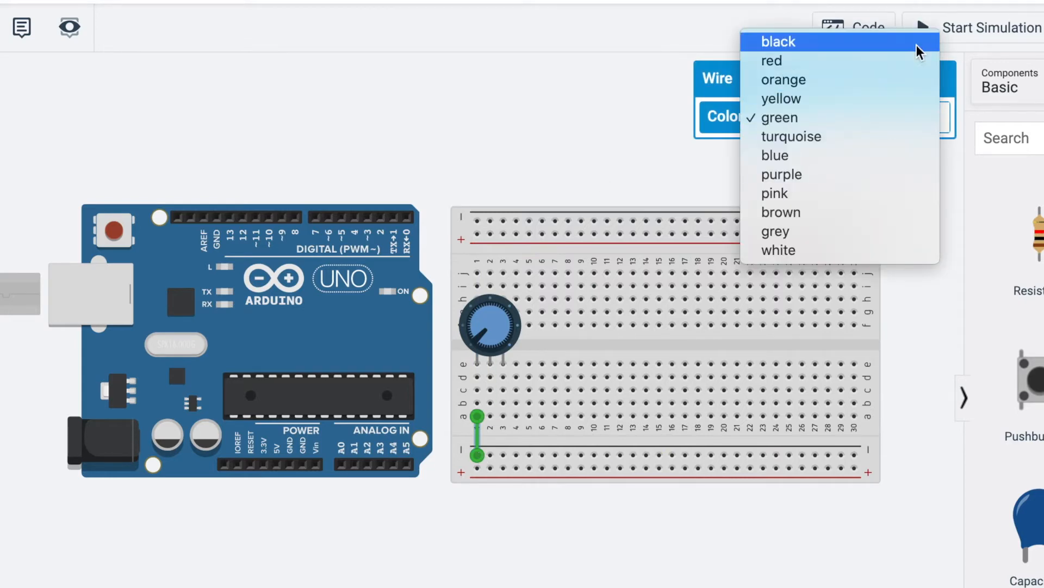
left_click(776, 41)
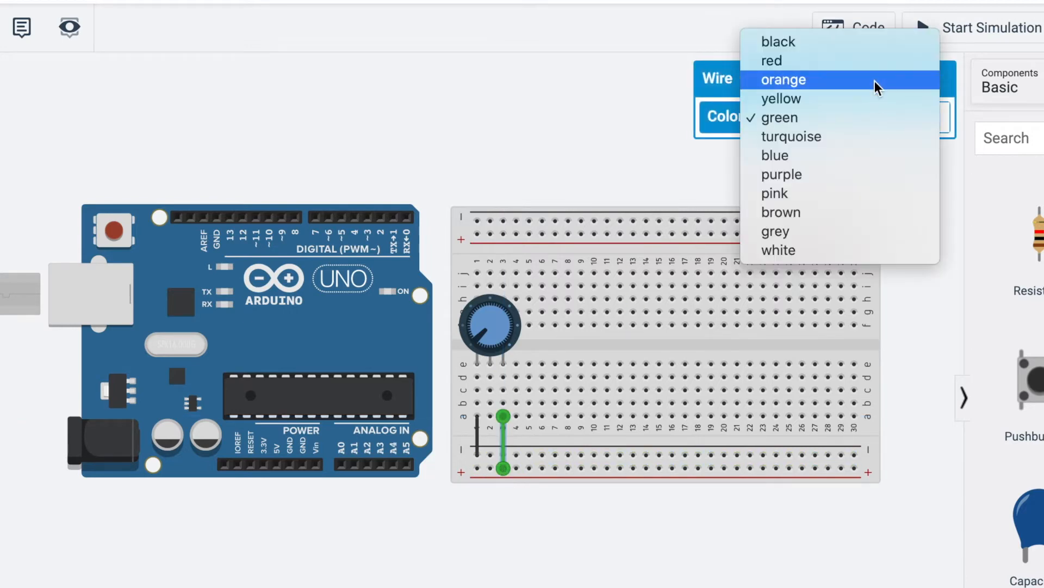
left_click(770, 61)
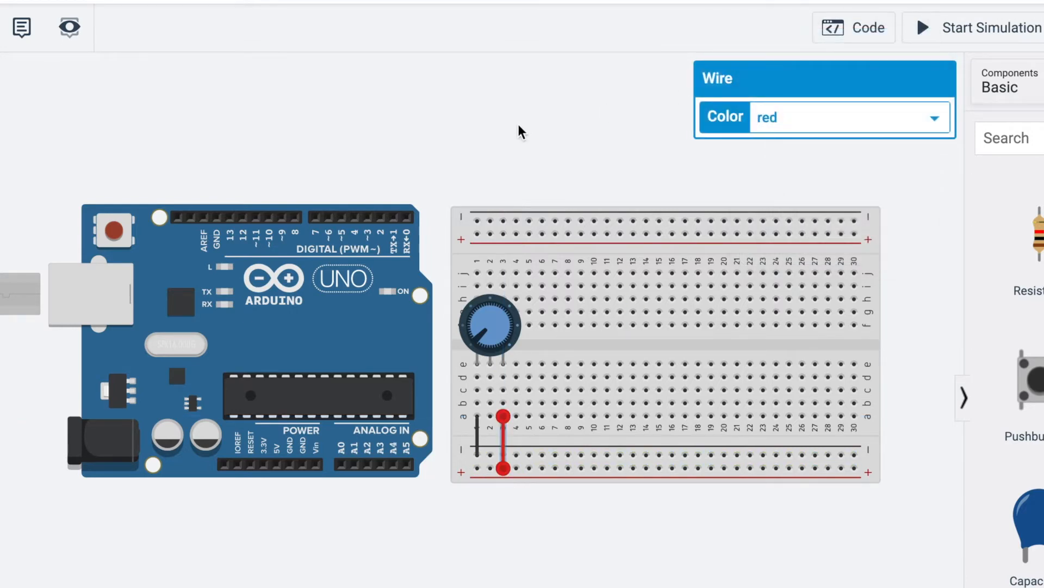
left_click(520, 132)
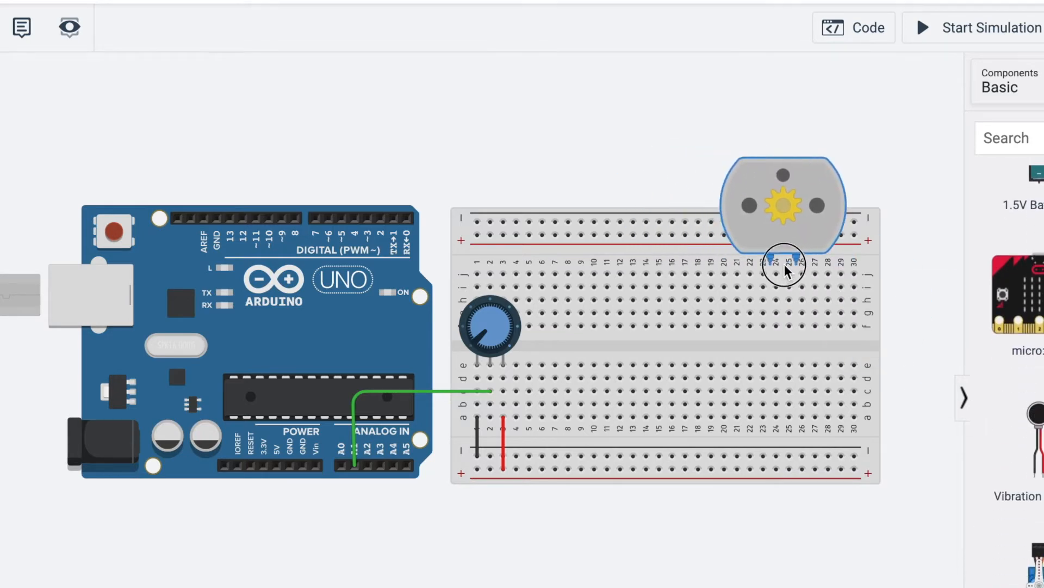
mouse_move(803, 273)
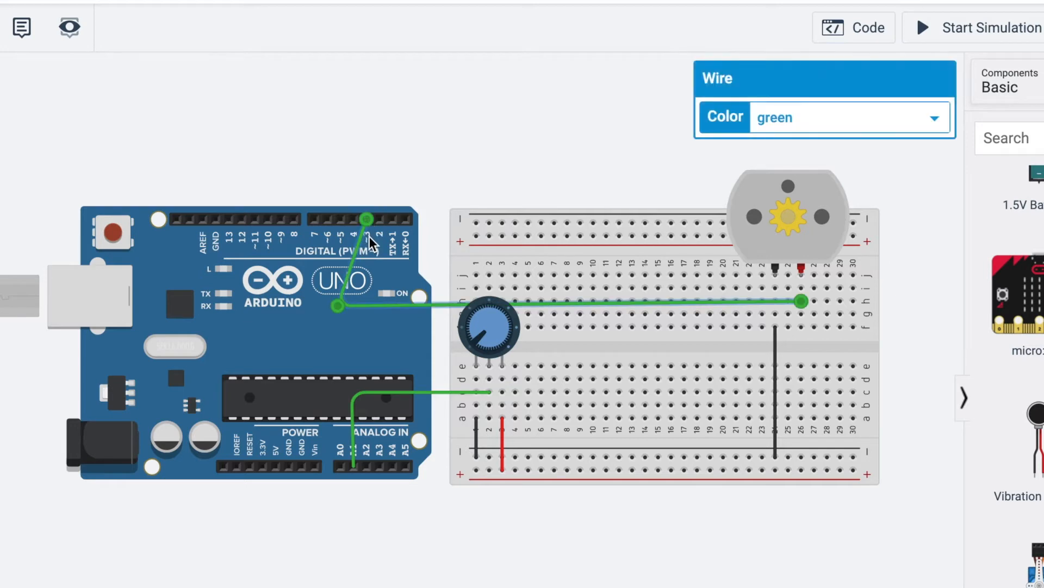
mouse_move(351, 249)
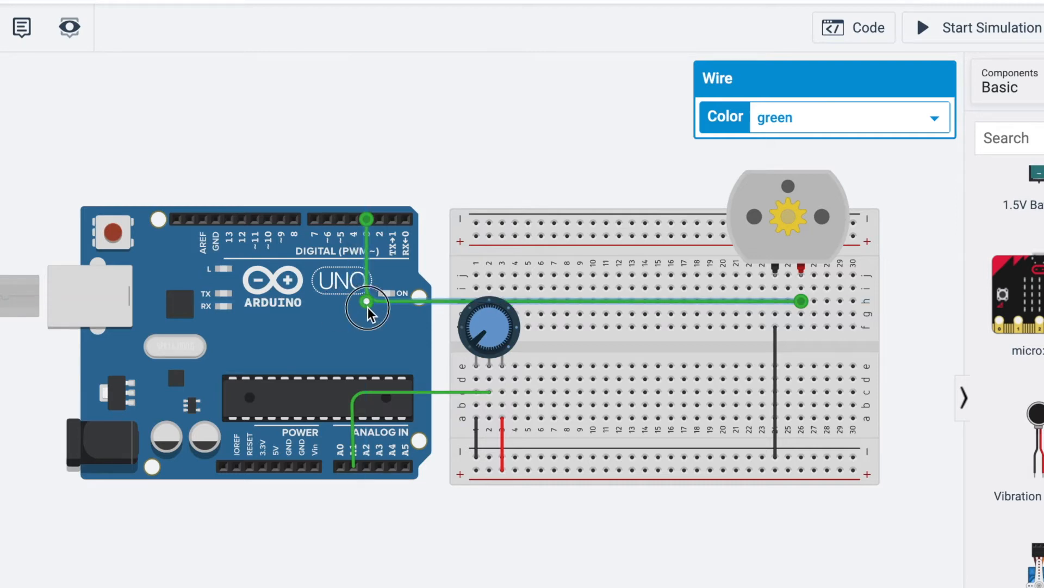
mouse_move(370, 316)
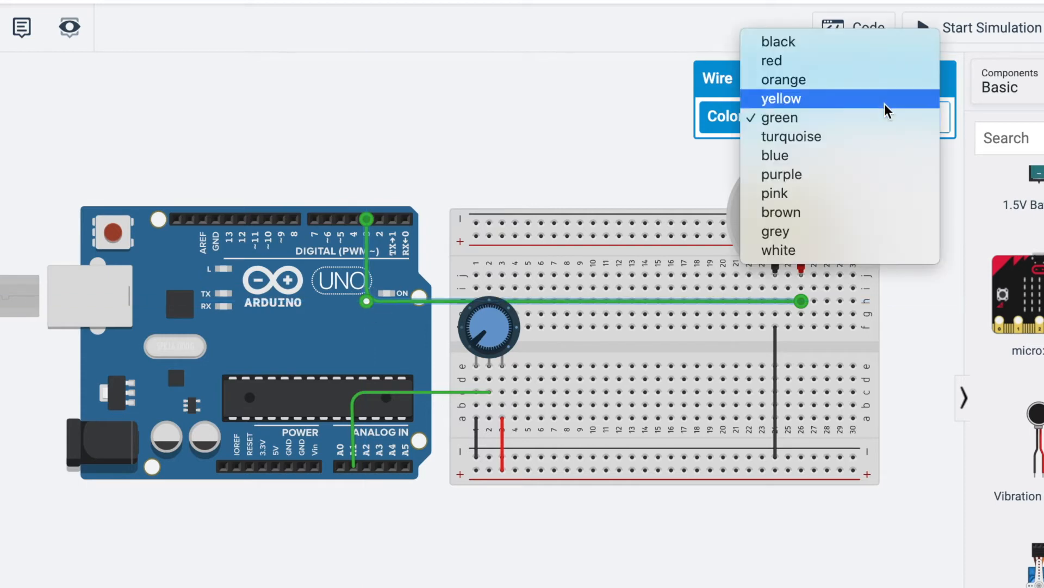
mouse_move(885, 100)
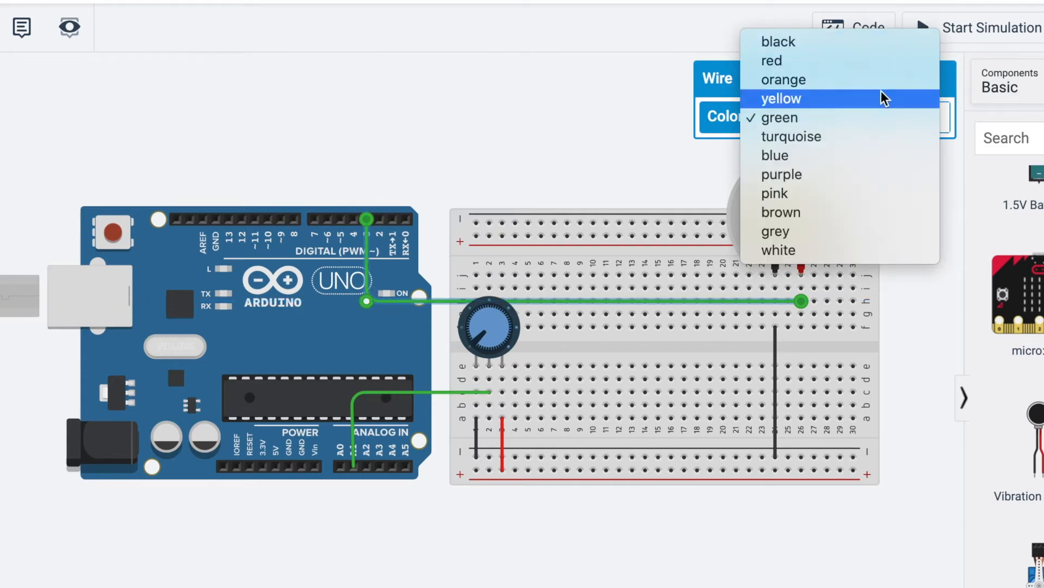
Step: Colour the motor control wire blue and wire Arduino 5V and GND to the rails in red and black
left_click(775, 156)
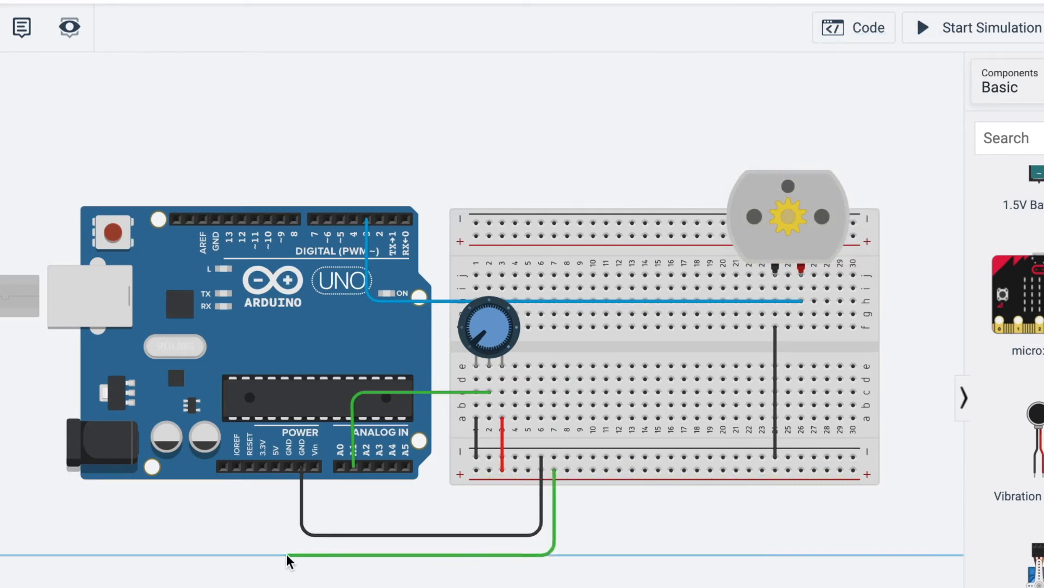
left_click(414, 558)
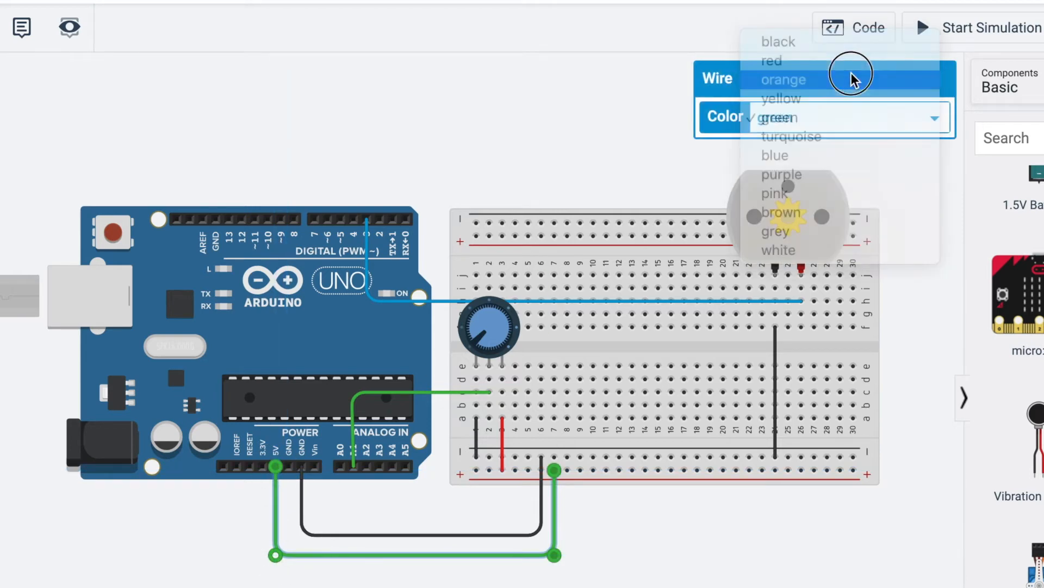
left_click(770, 61)
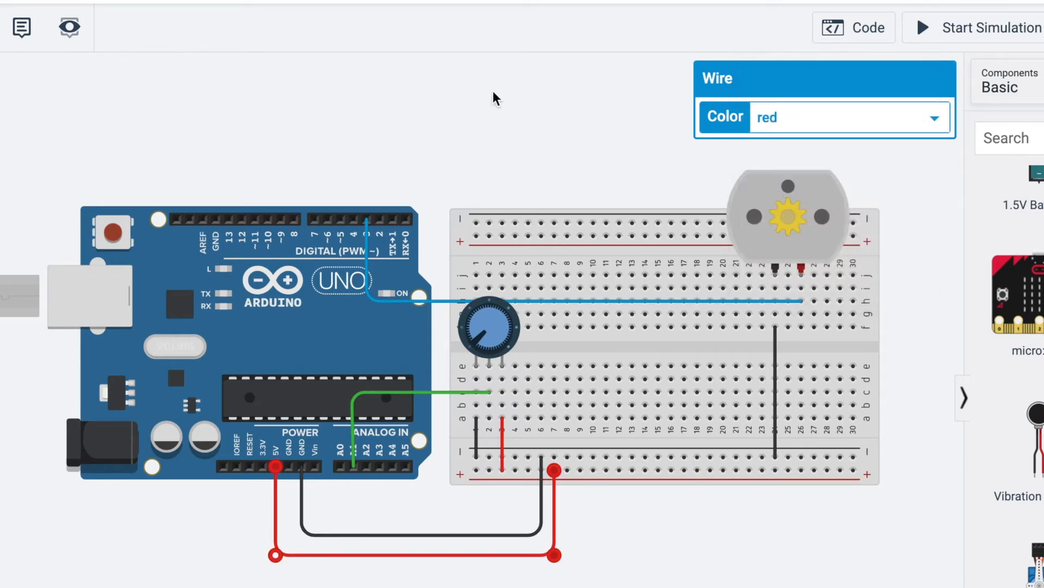
left_click(854, 27)
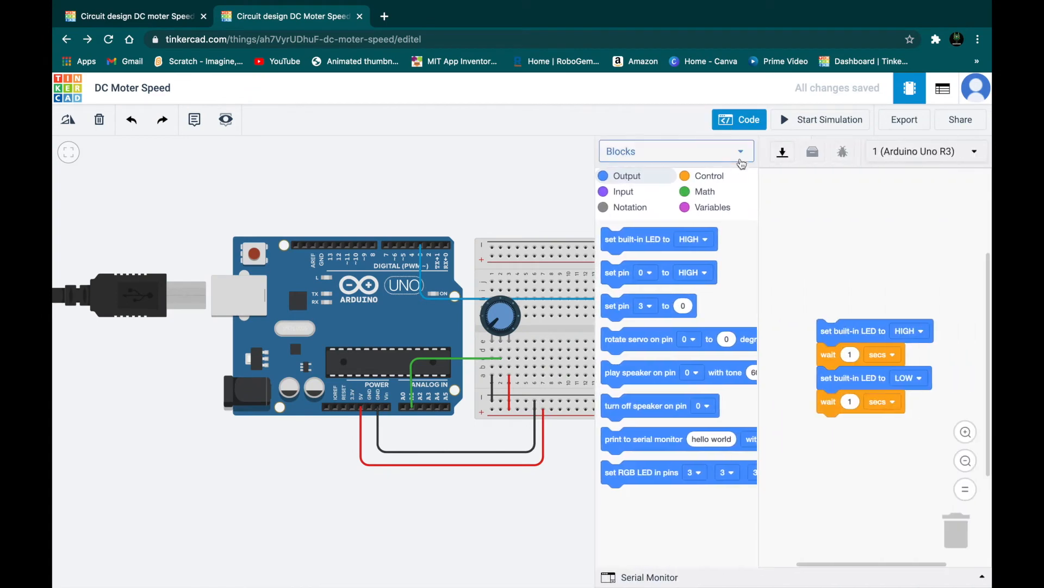
Step: Switch the code editor to Text and declare int dc=3; and int potentiometre=A1;
left_click(675, 152)
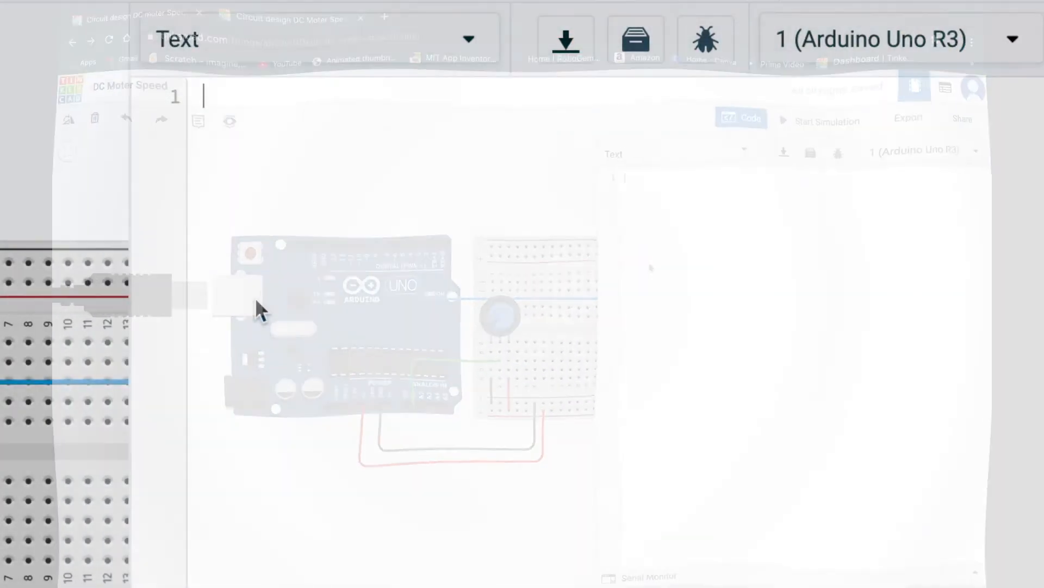
type("i")
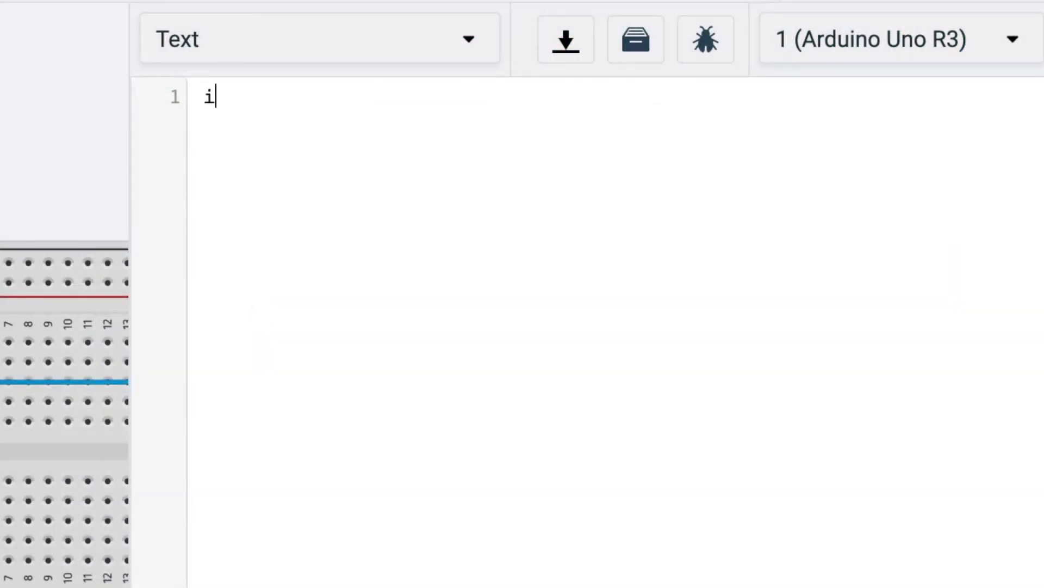
type("nt dc")
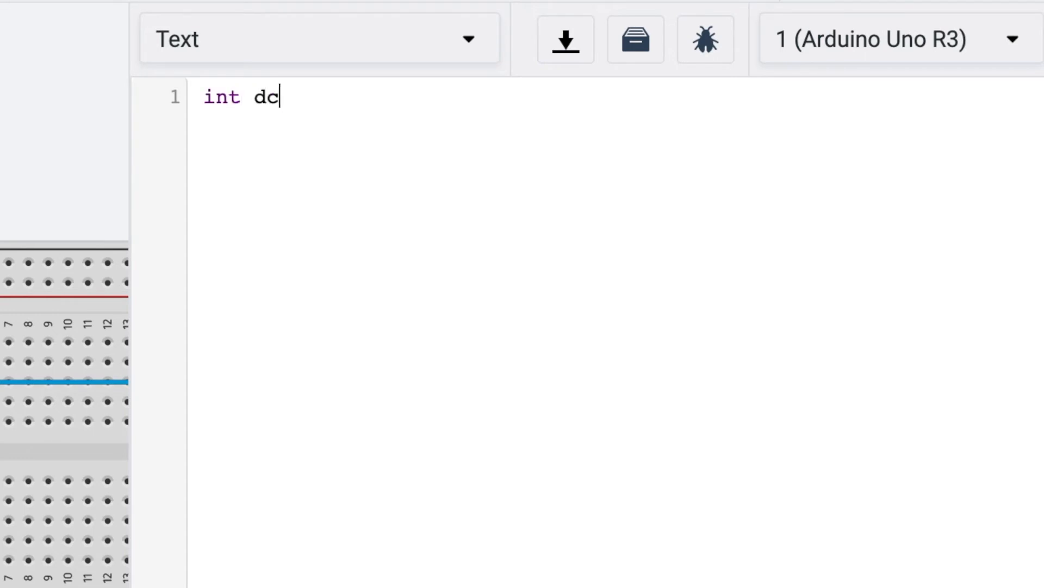
type("=")
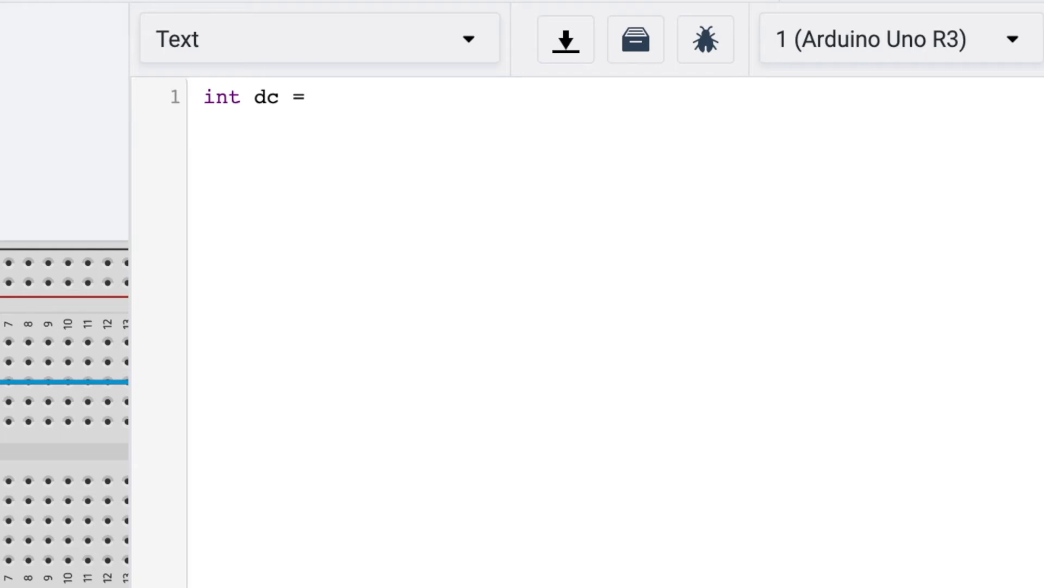
type("3")
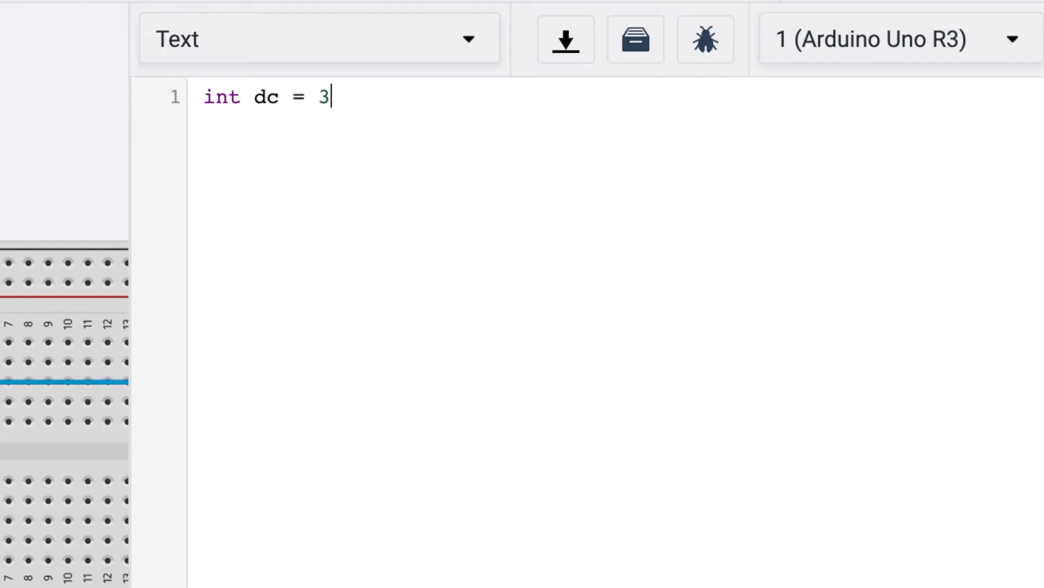
type(";")
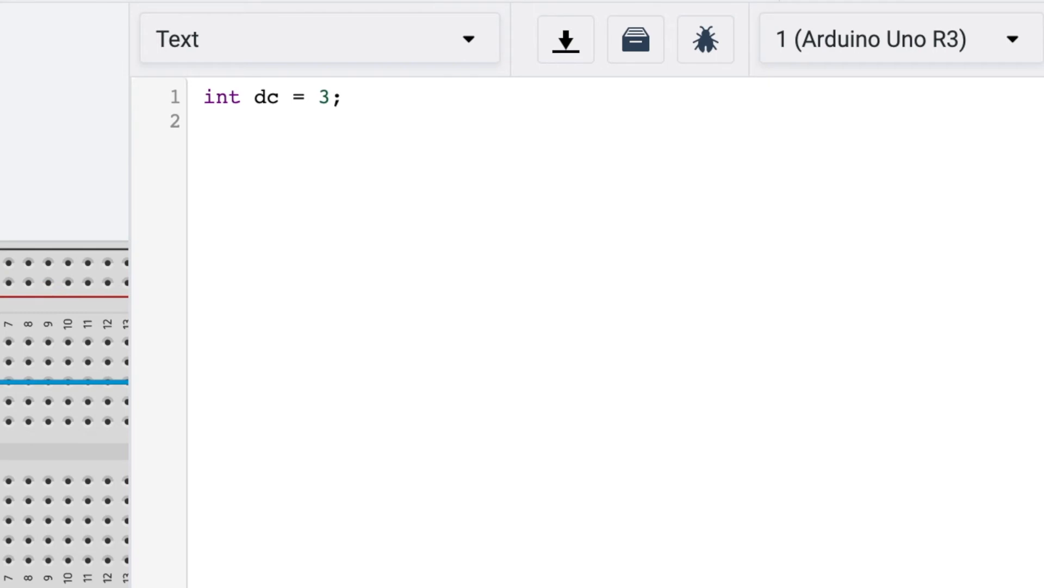
type("int p")
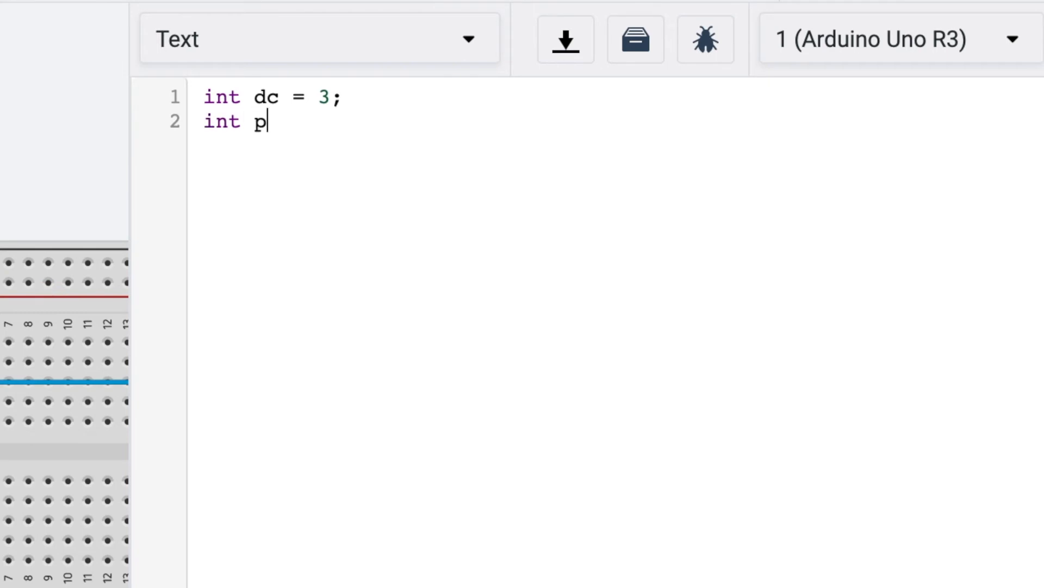
type("otentio")
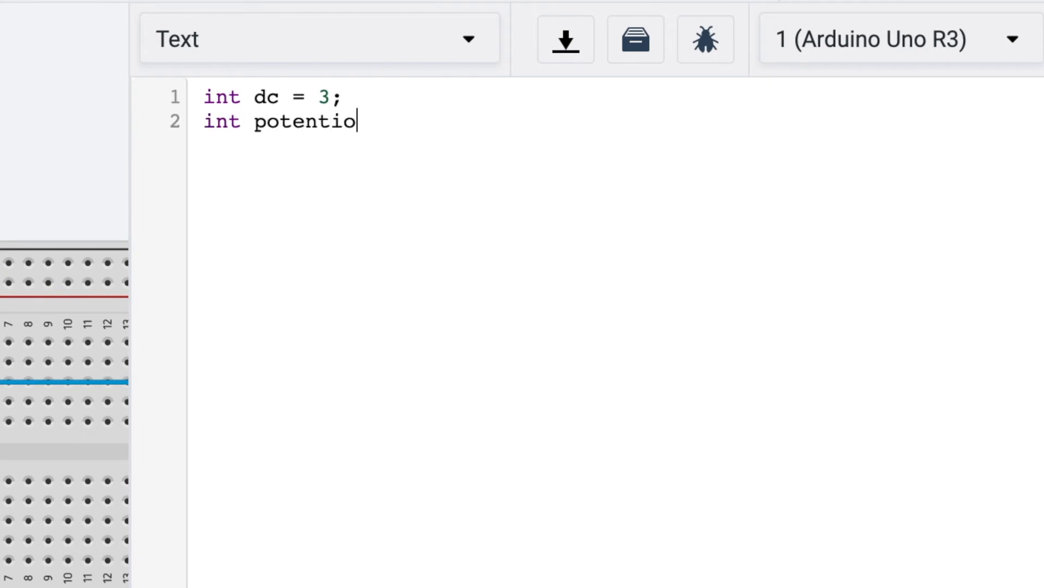
type("metre")
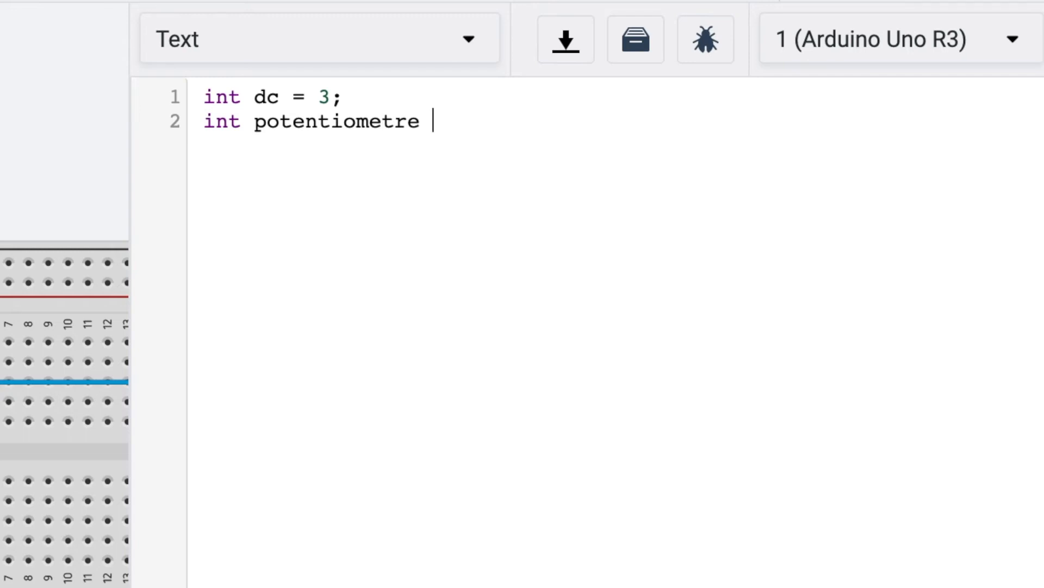
type("=")
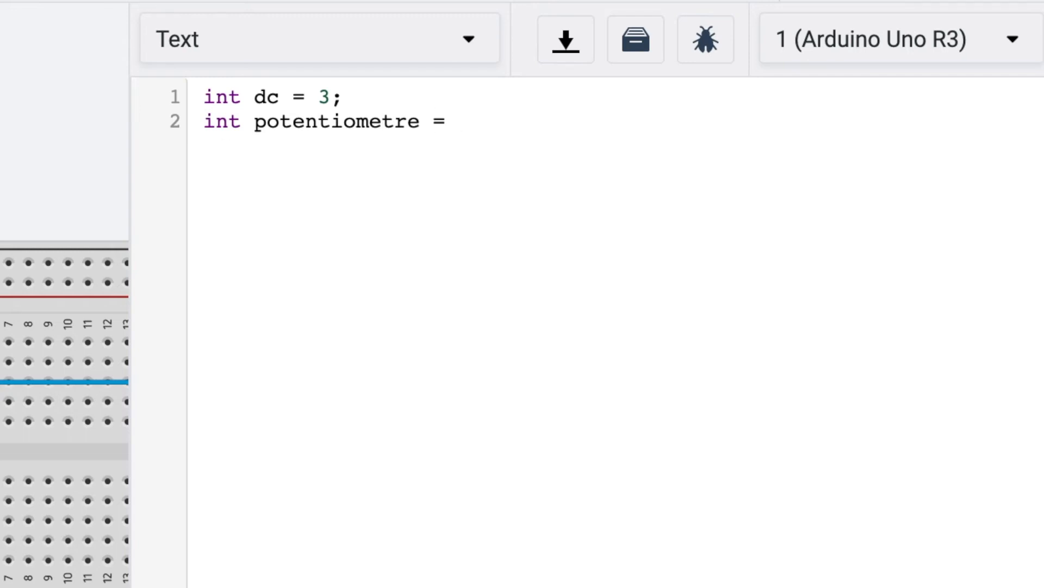
type("A1")
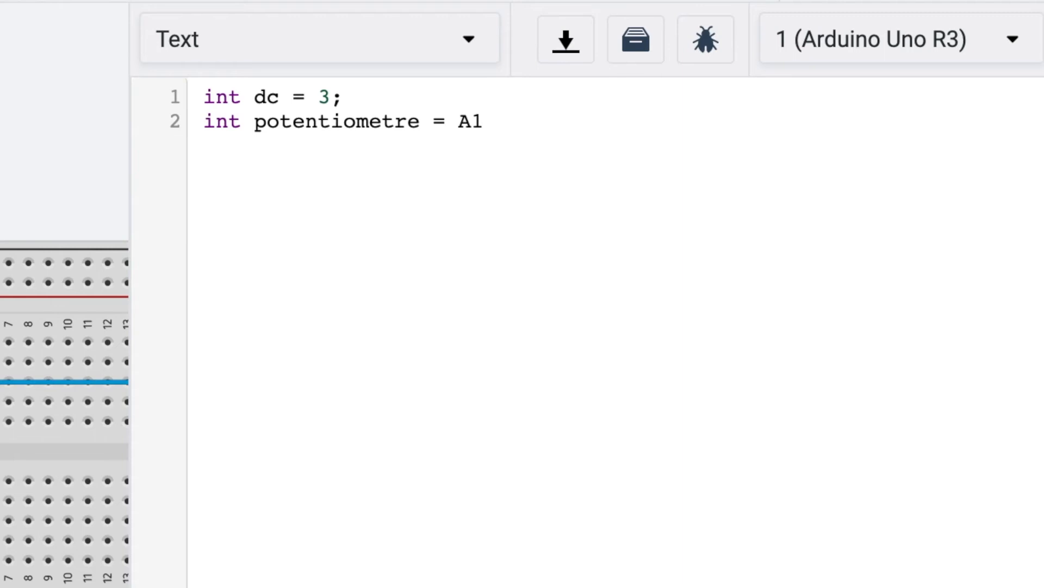
type(";")
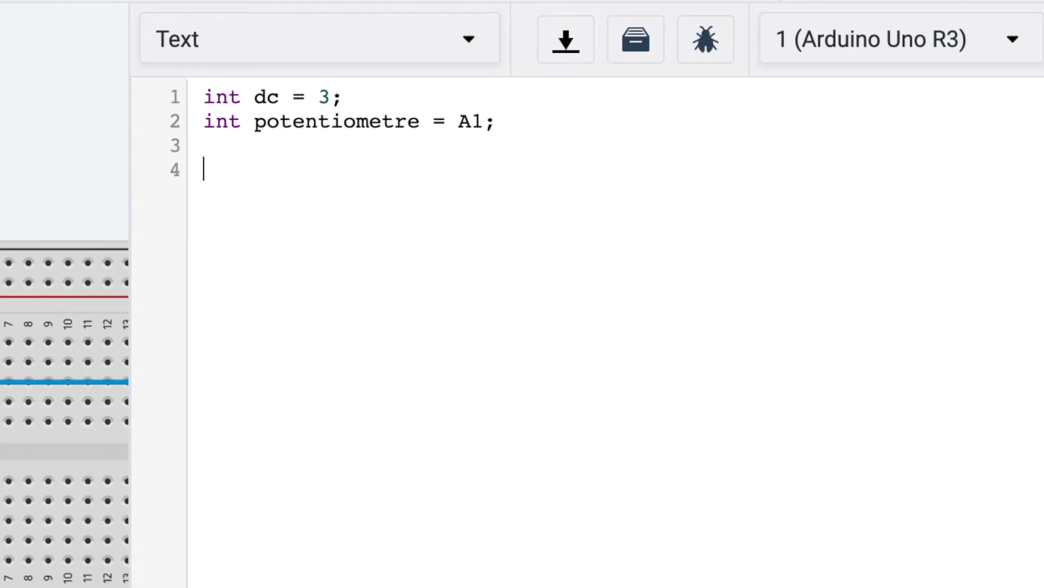
Step: Write setup() with pinMode(dc,OUTPUT) and pinMode(potentiometre,INPUT)
type("void se")
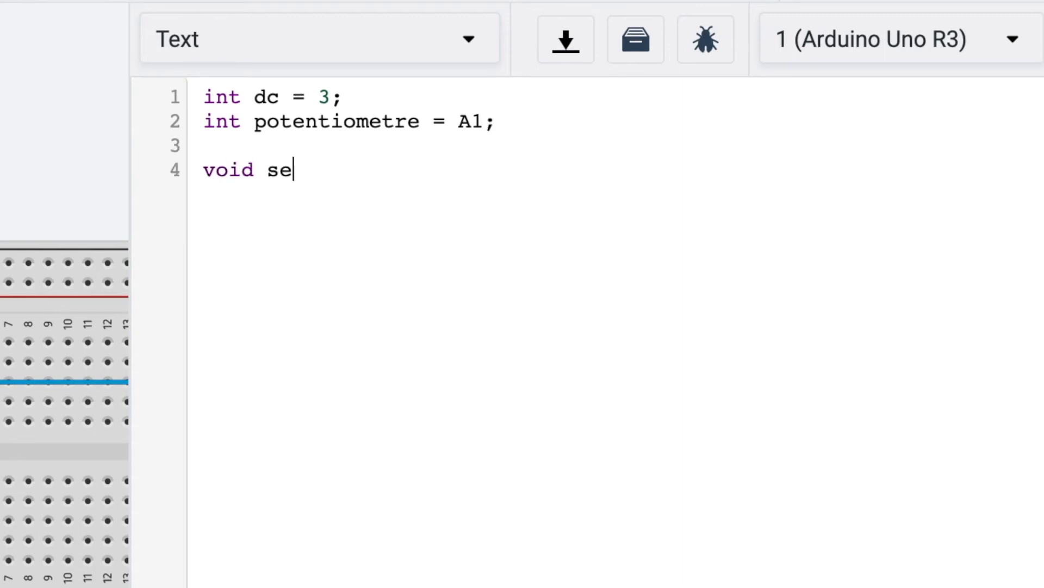
type("tup")
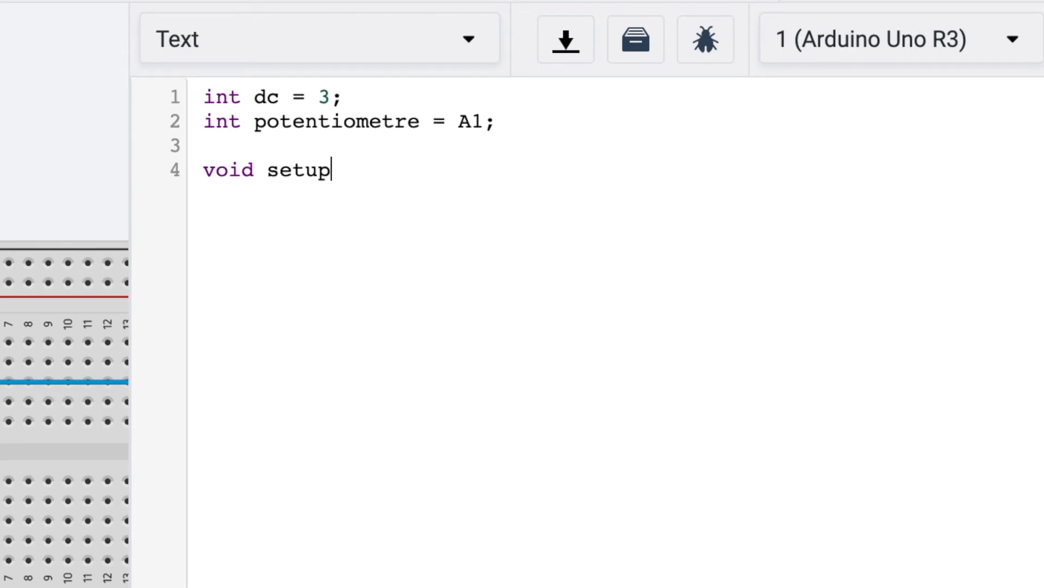
type("()")
type("{")
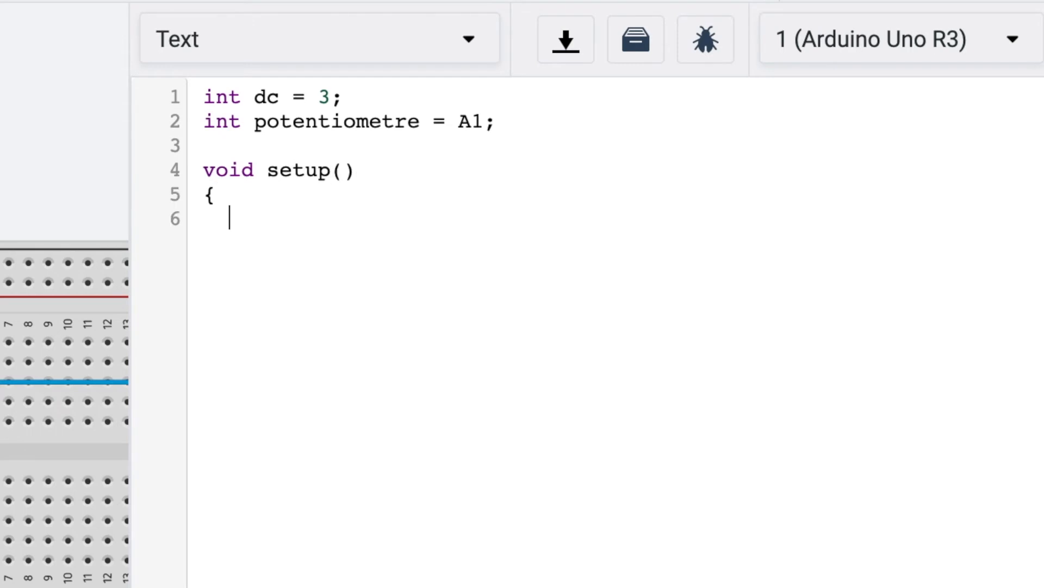
type("pinMode")
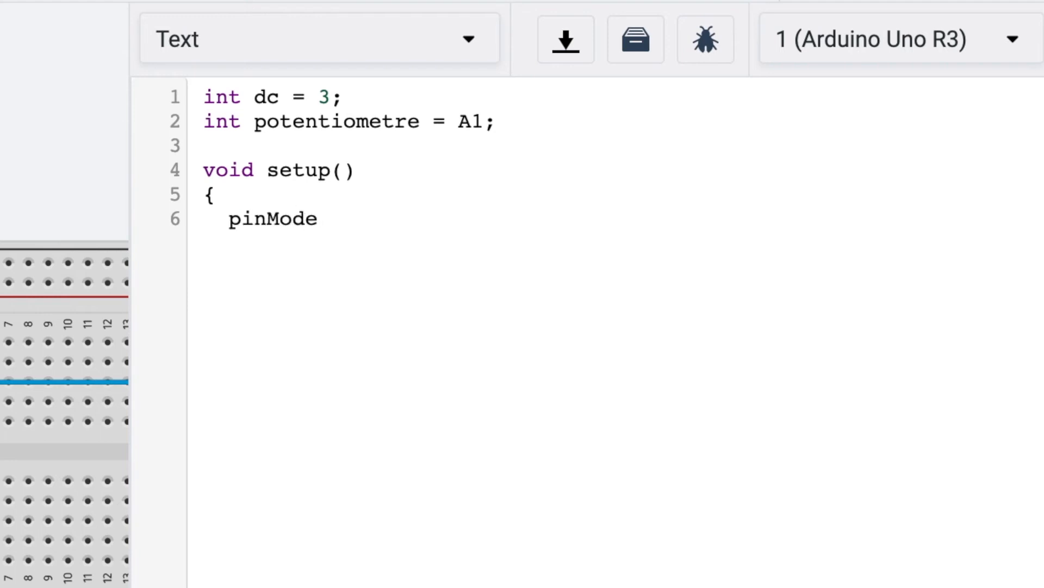
type("(dc")
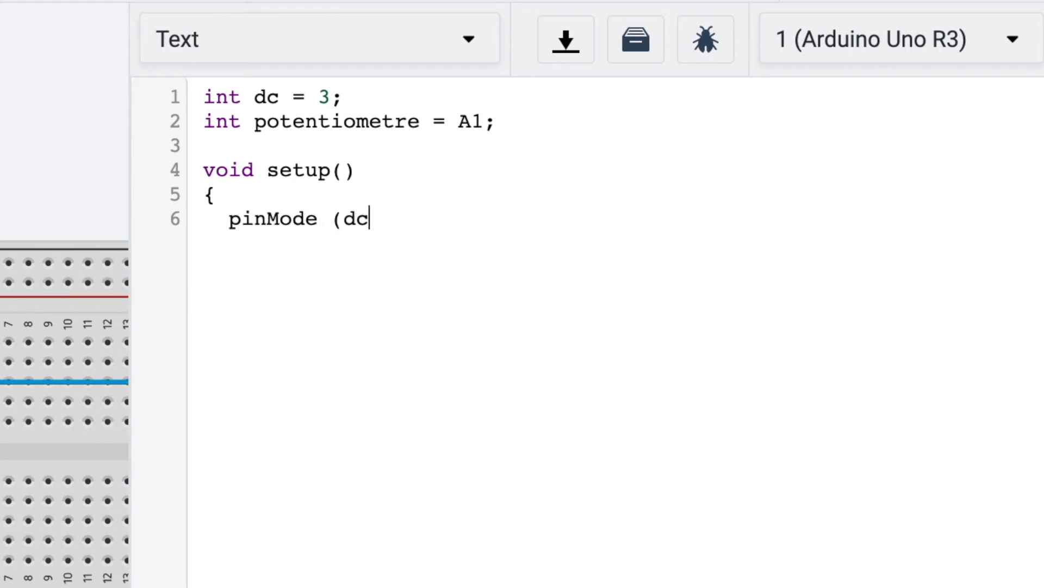
type(",OU")
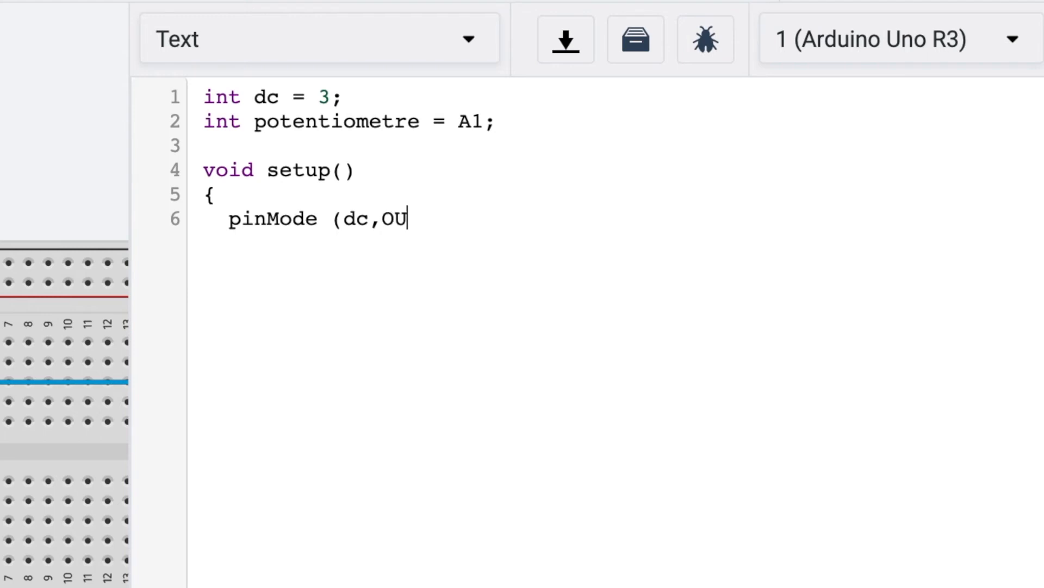
type("TPUT);")
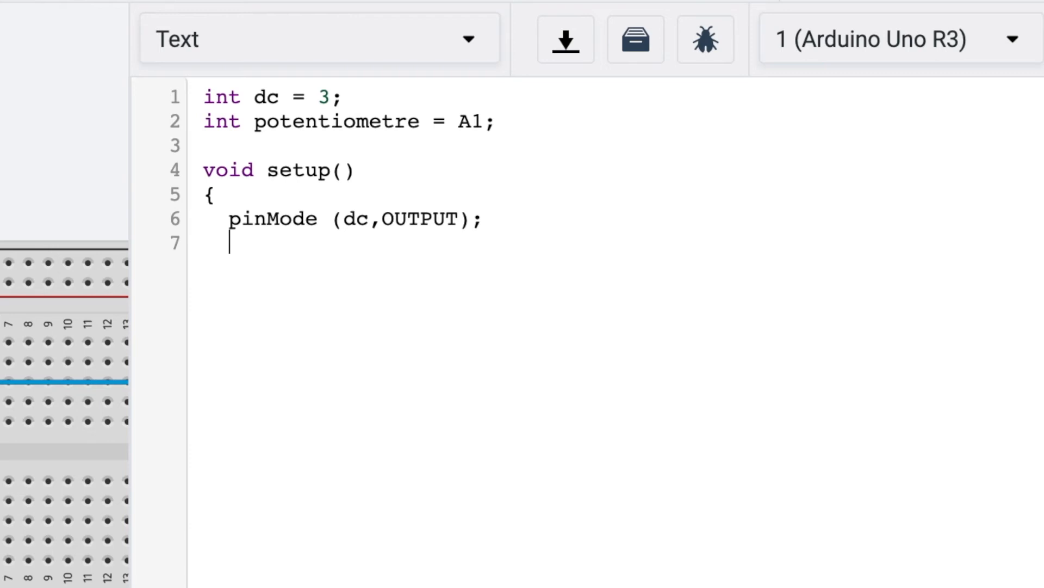
type("pinM")
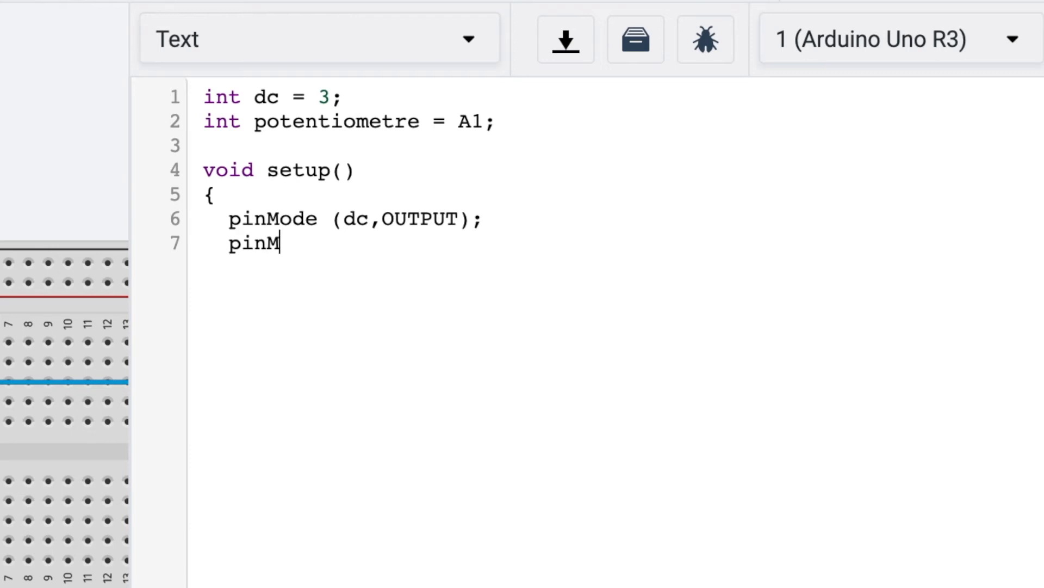
type("ode")
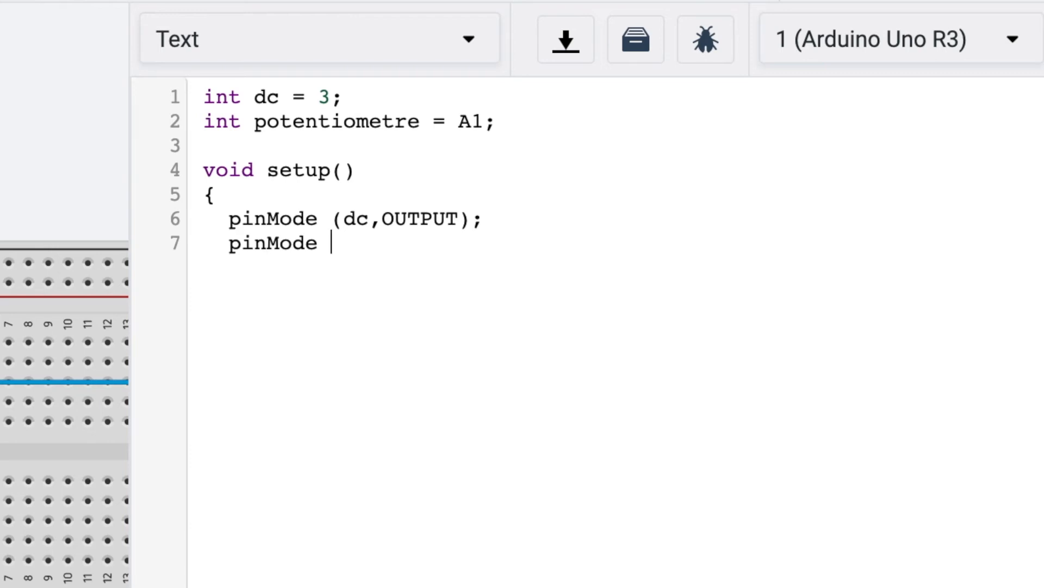
type("(")
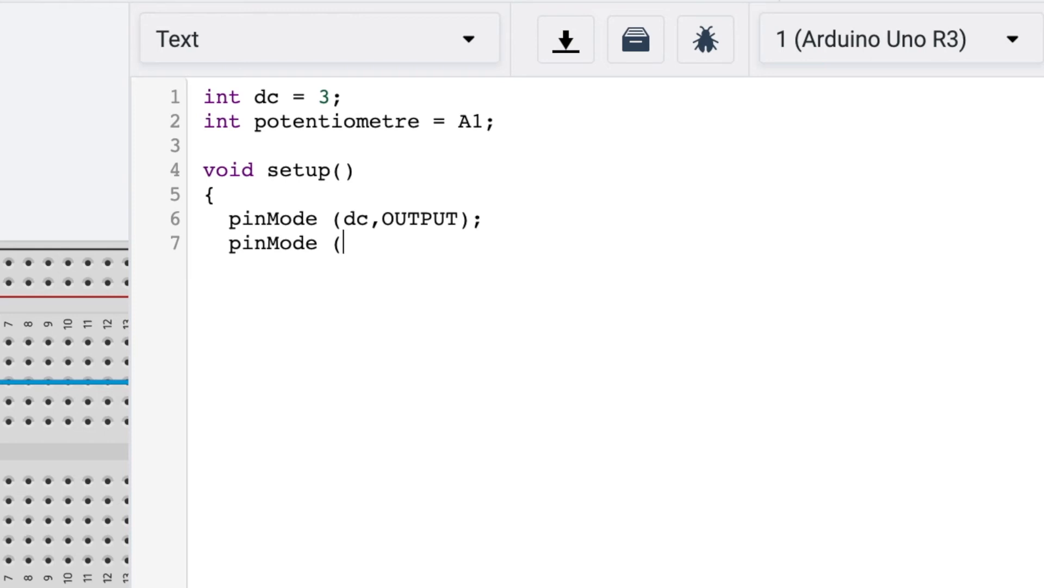
type("potentiometre")
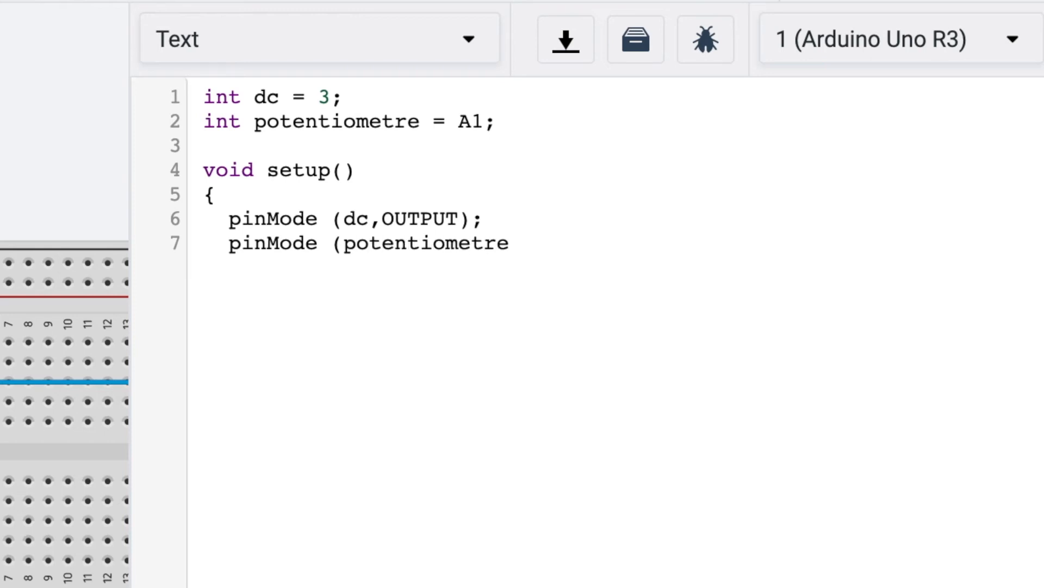
type(",INP")
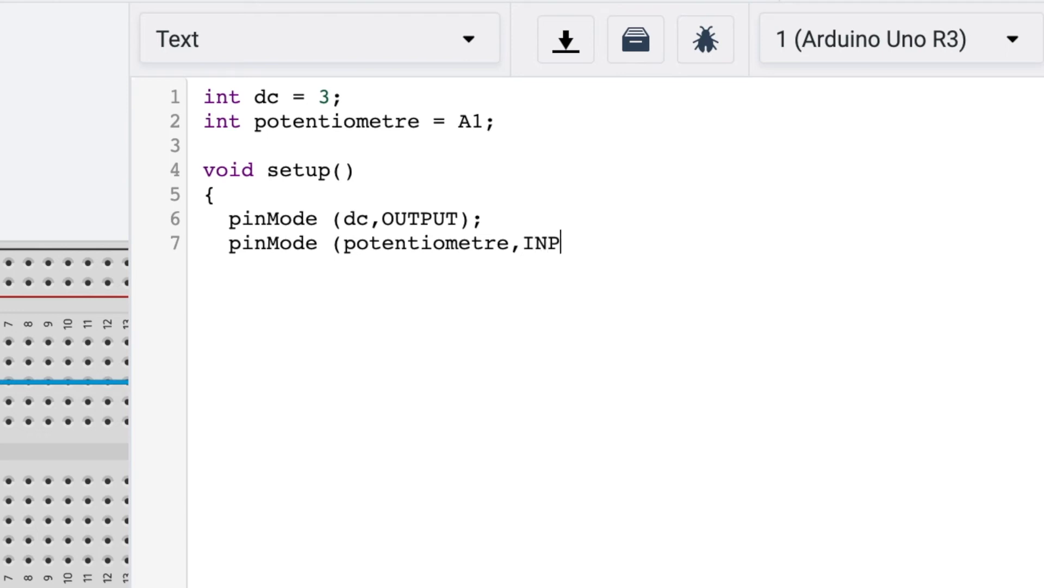
type("UT")
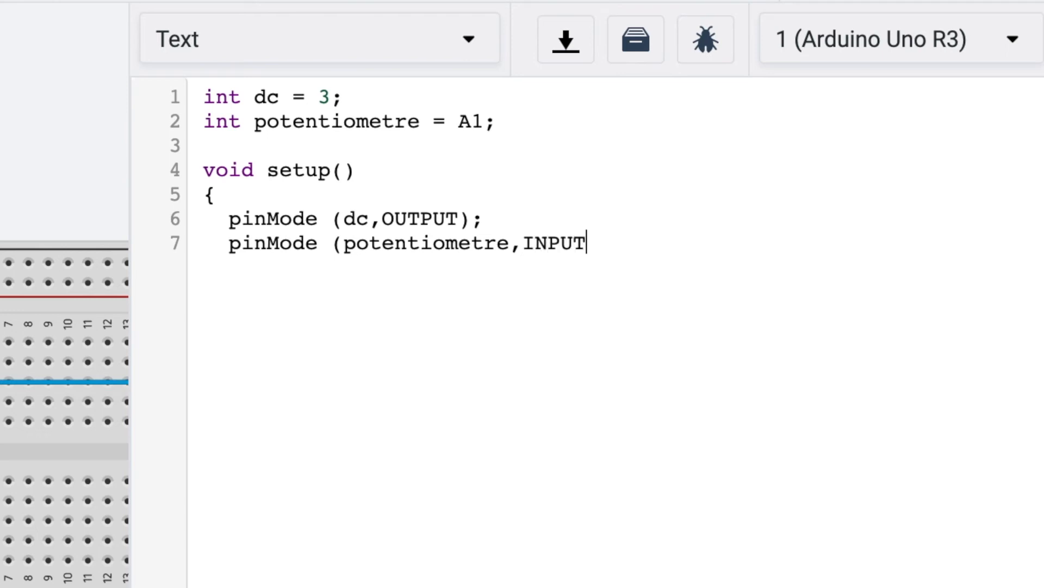
mouse_move(504, 364)
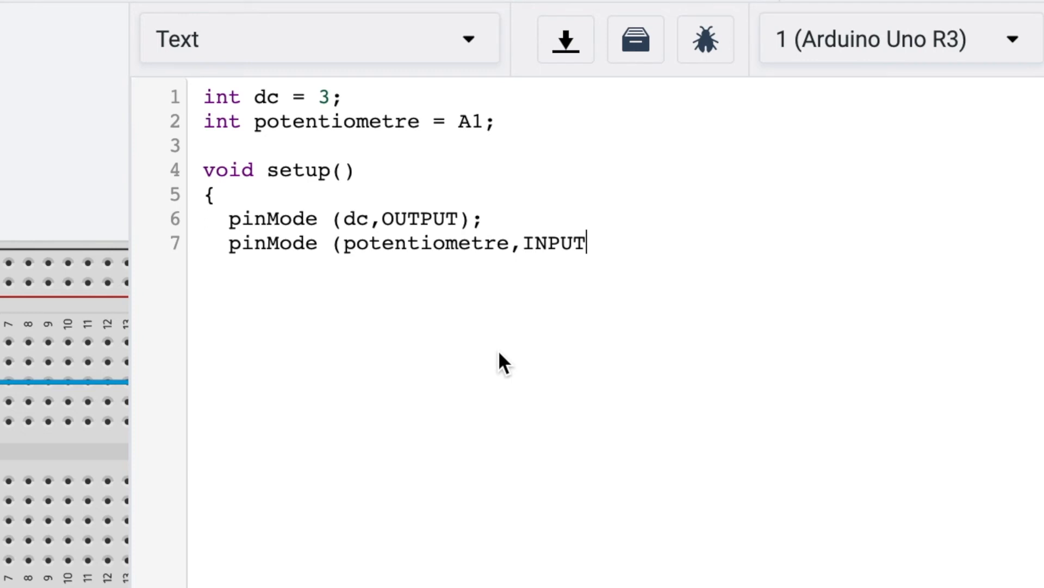
type(");")
type("}")
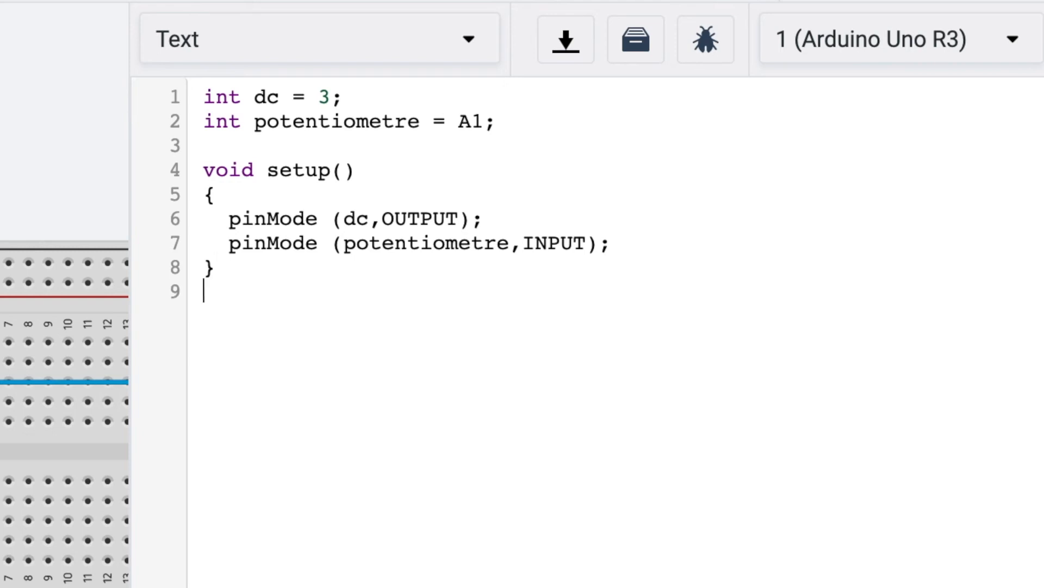
Step: Write loop() with analogWrite(dc,(analogRead(potentiometre)/4));
type("v")
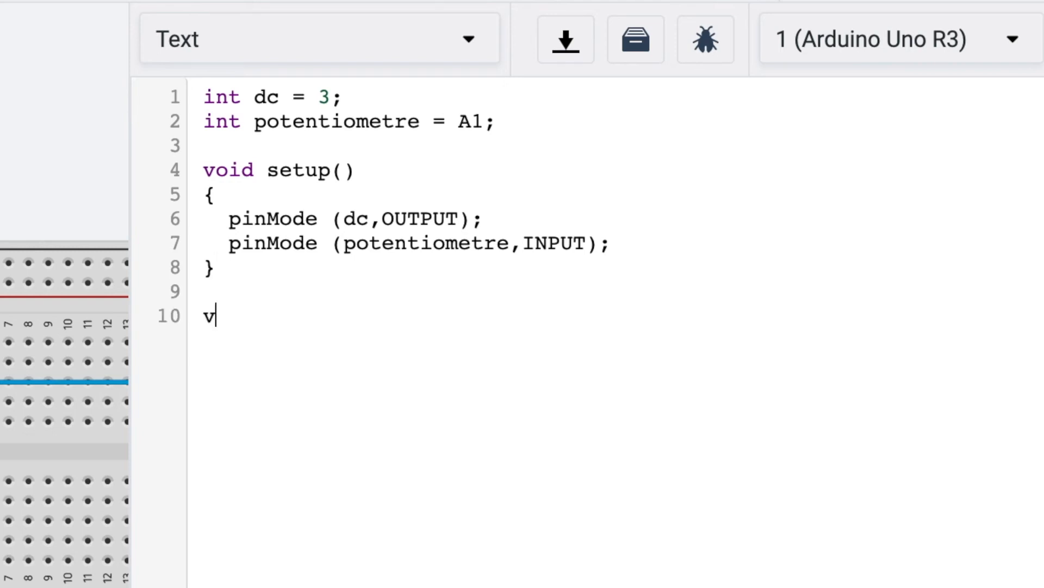
type("oid l")
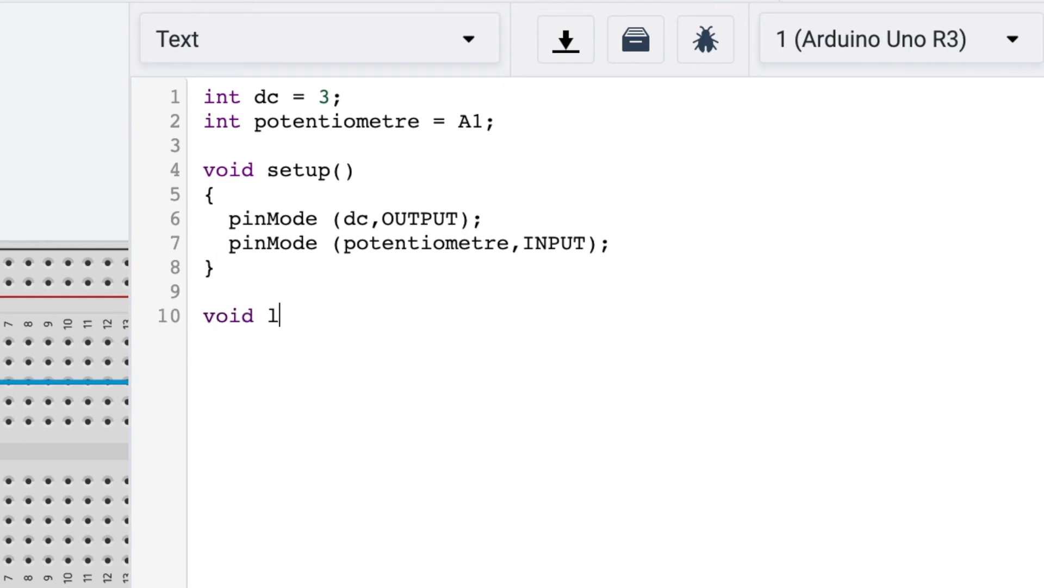
type("oop (")
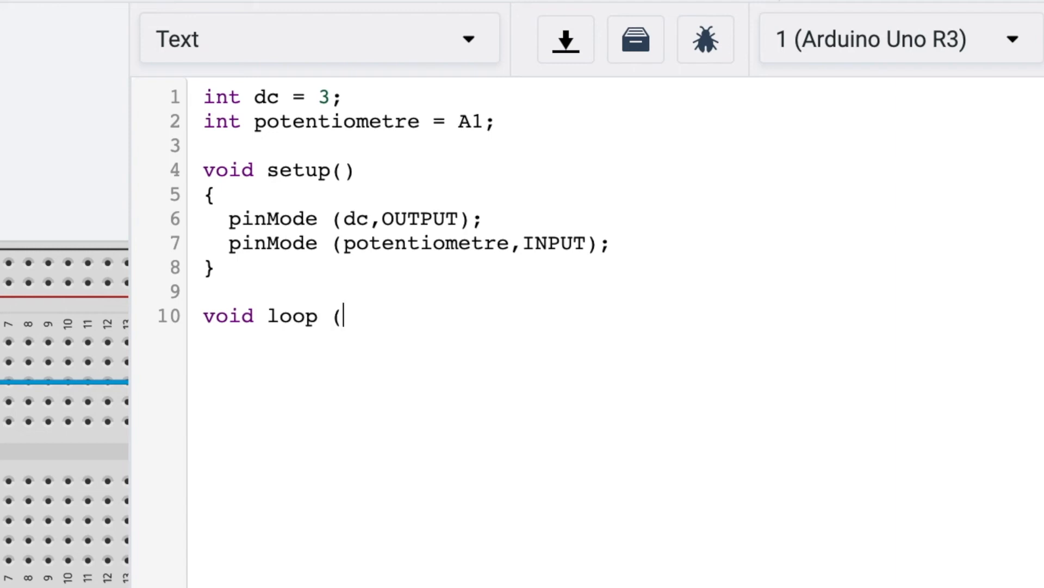
type(")")
type("{")
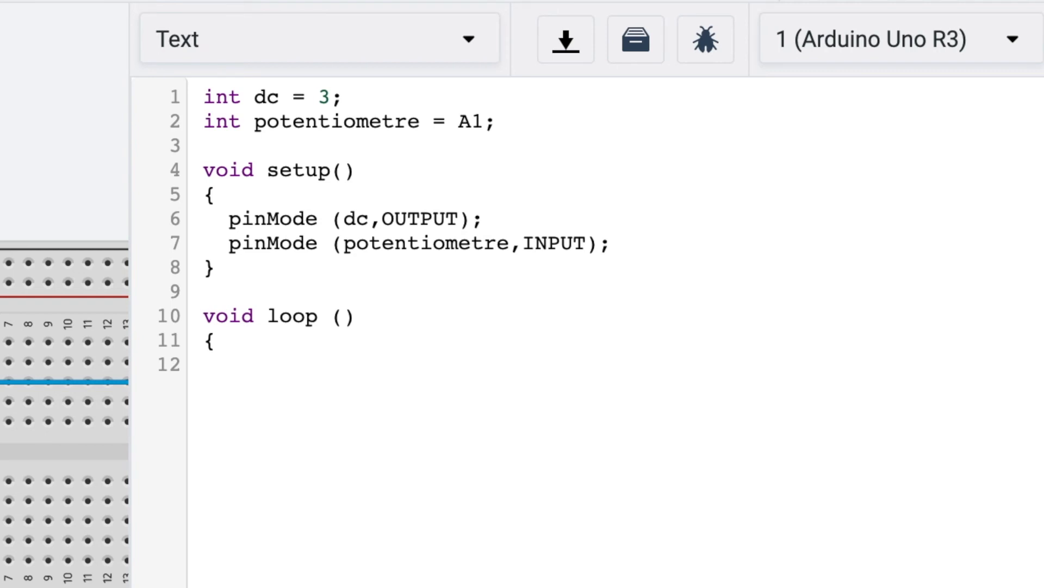
type("analog")
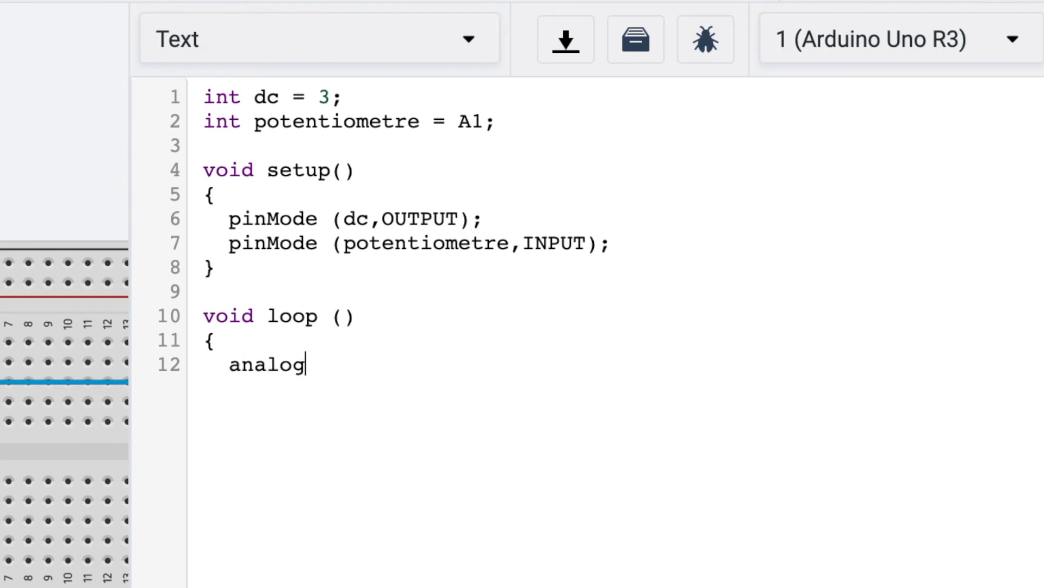
mouse_move(628, 316)
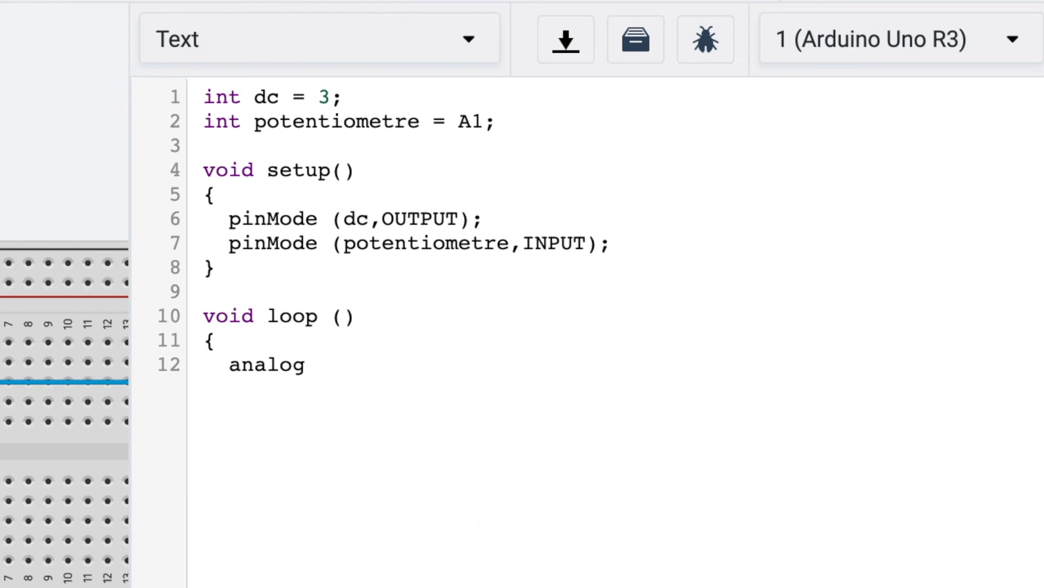
type("Writ")
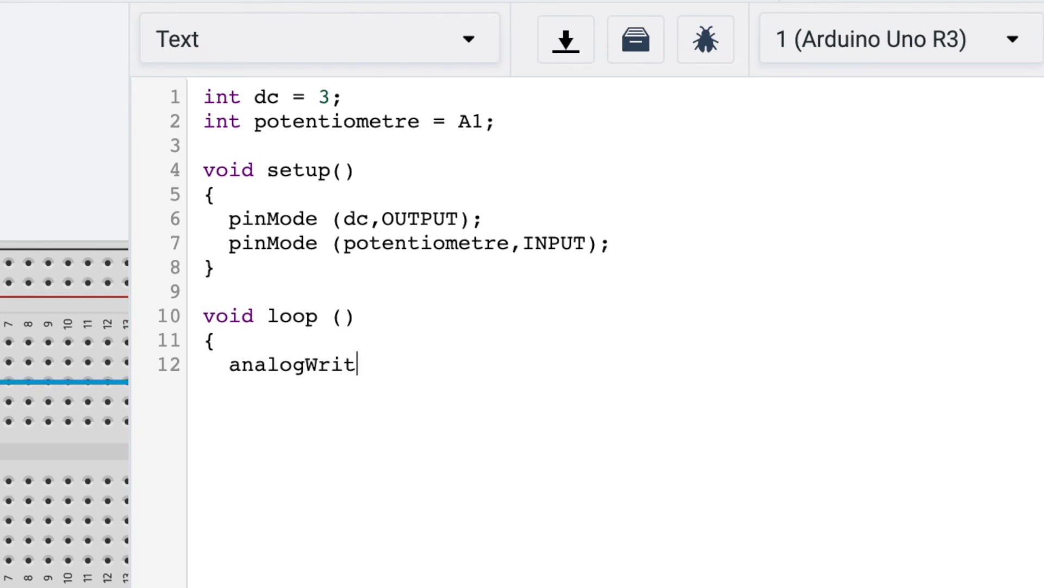
type("e")
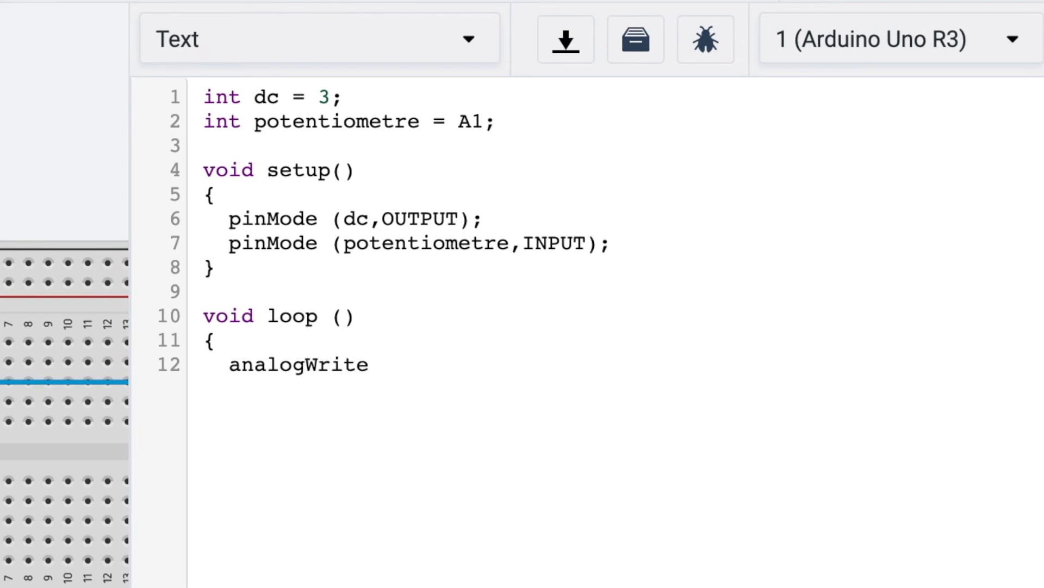
type("(dc")
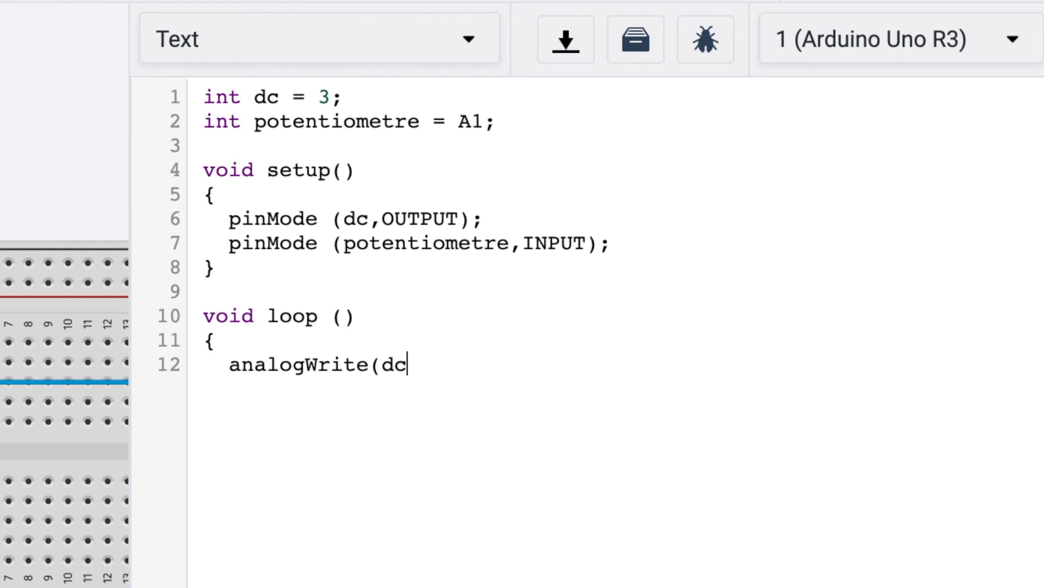
type(",")
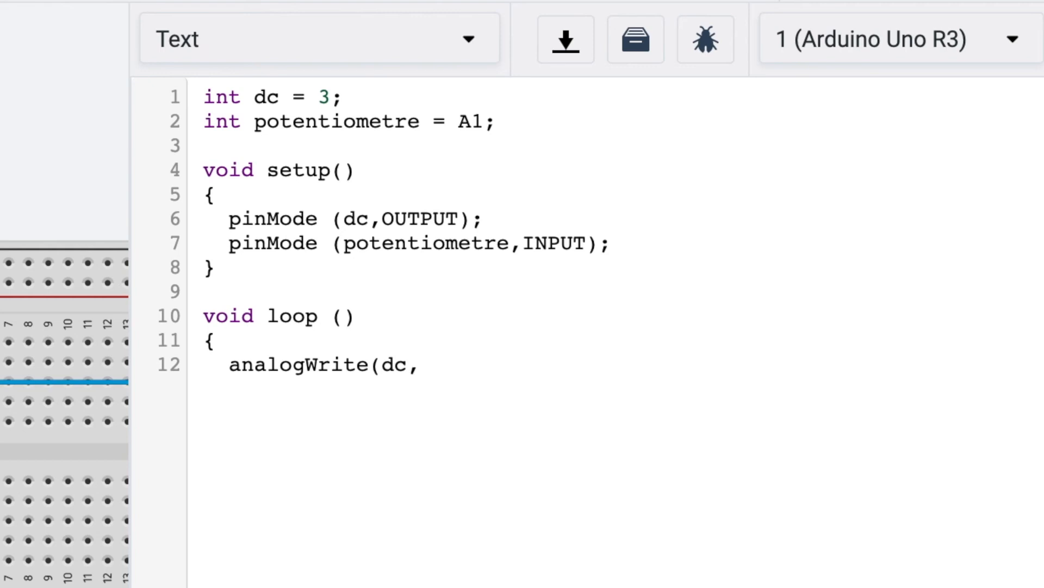
type("(")
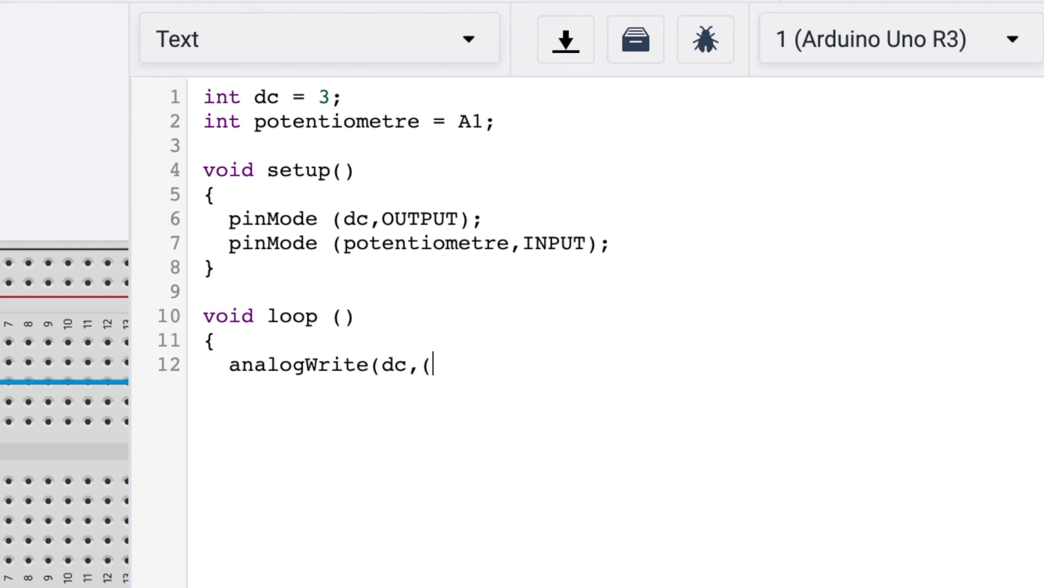
type("analog")
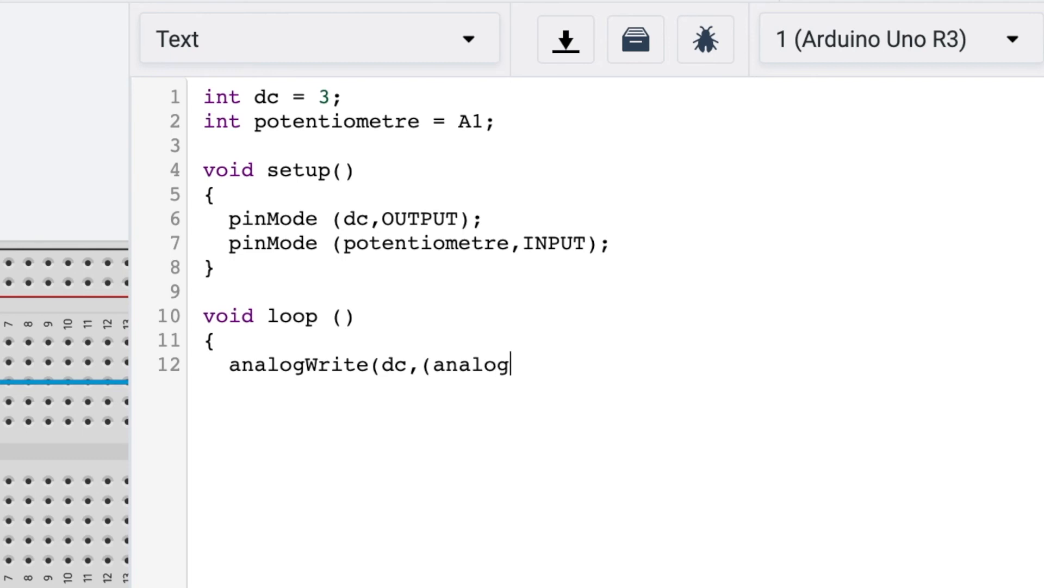
type("Read")
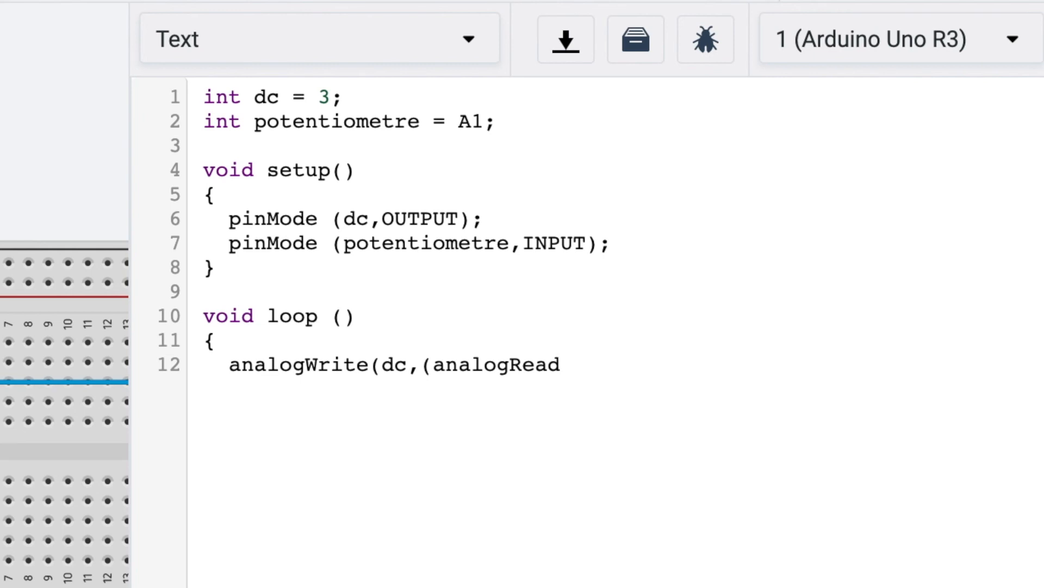
type("(")
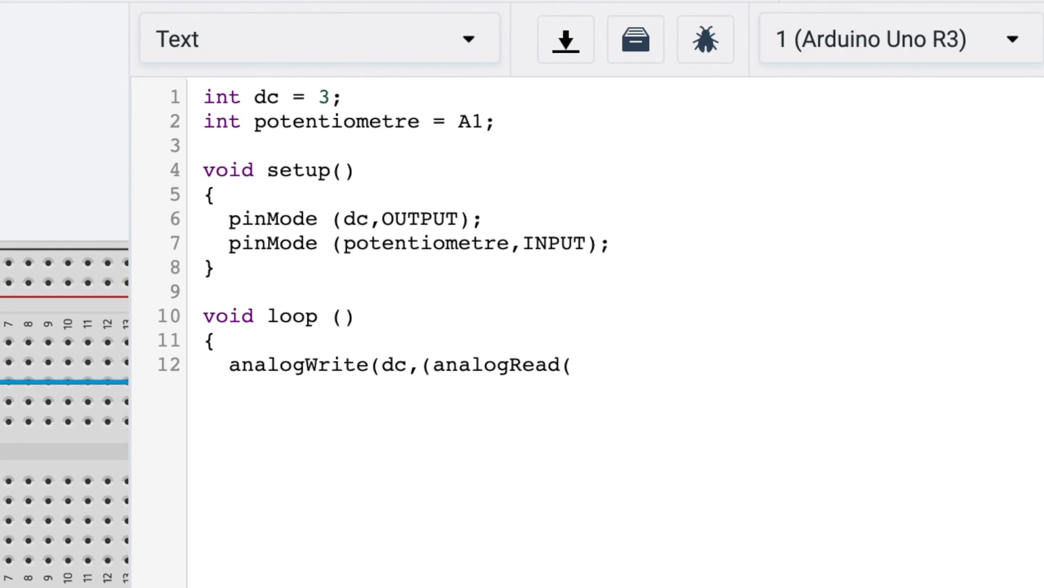
type("pote")
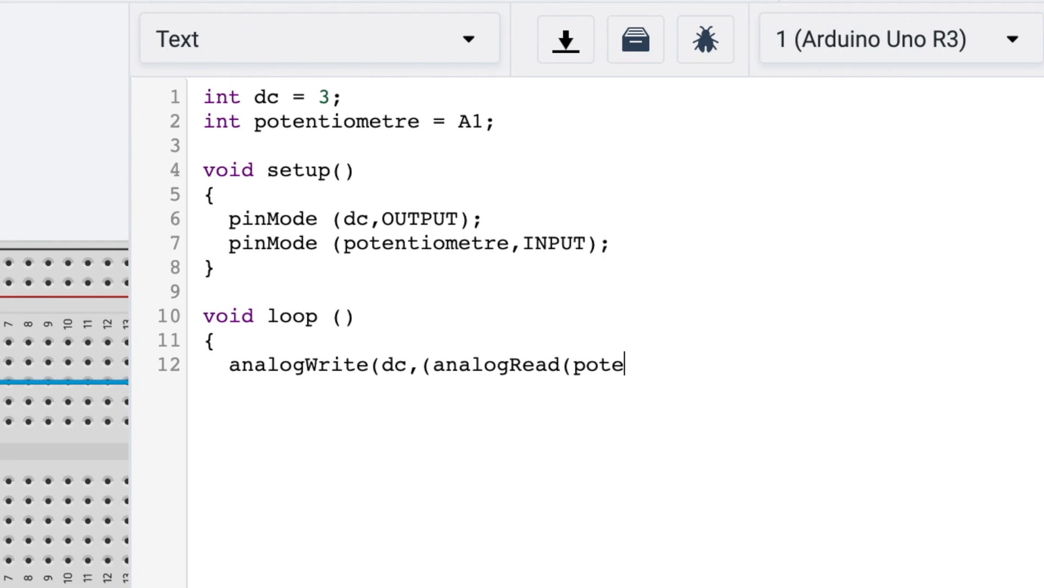
type("ntiometr")
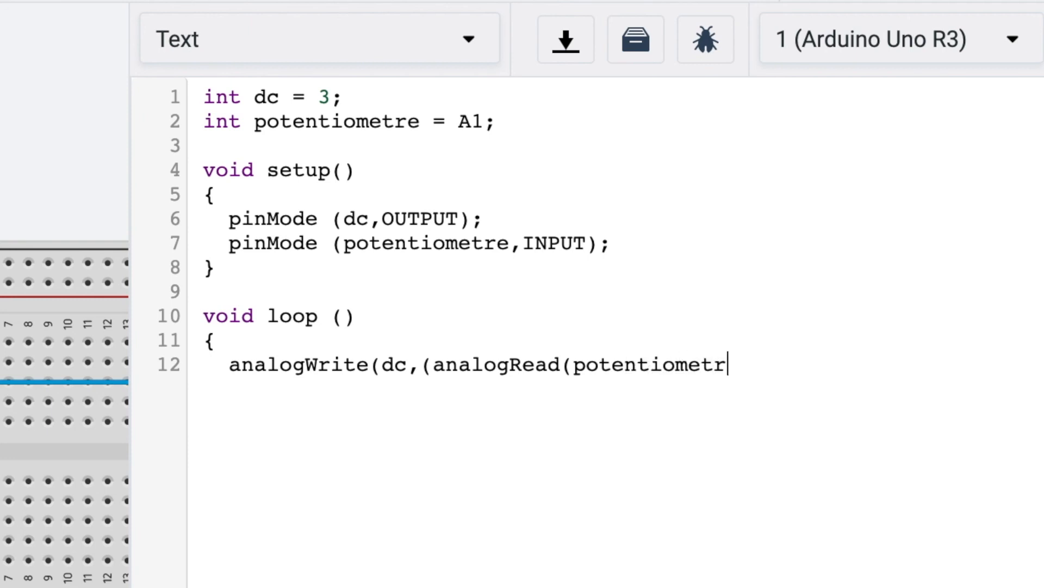
type("e)")
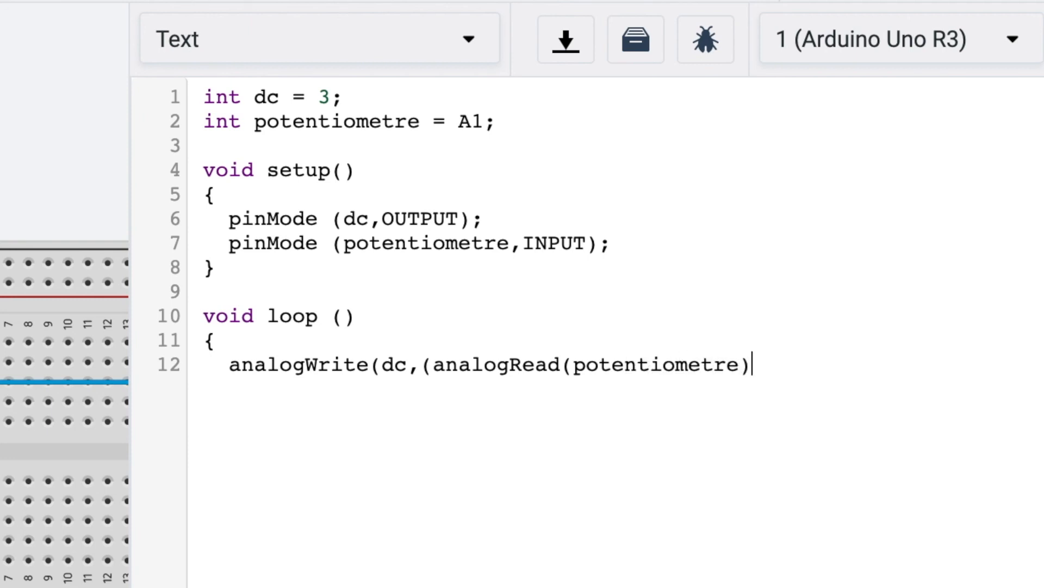
type("/")
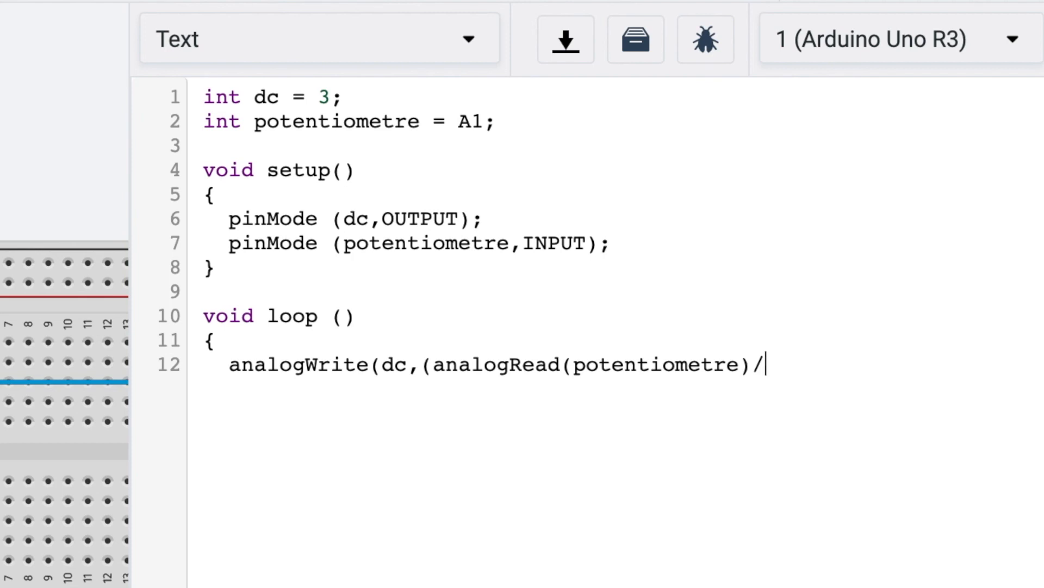
type("4)")
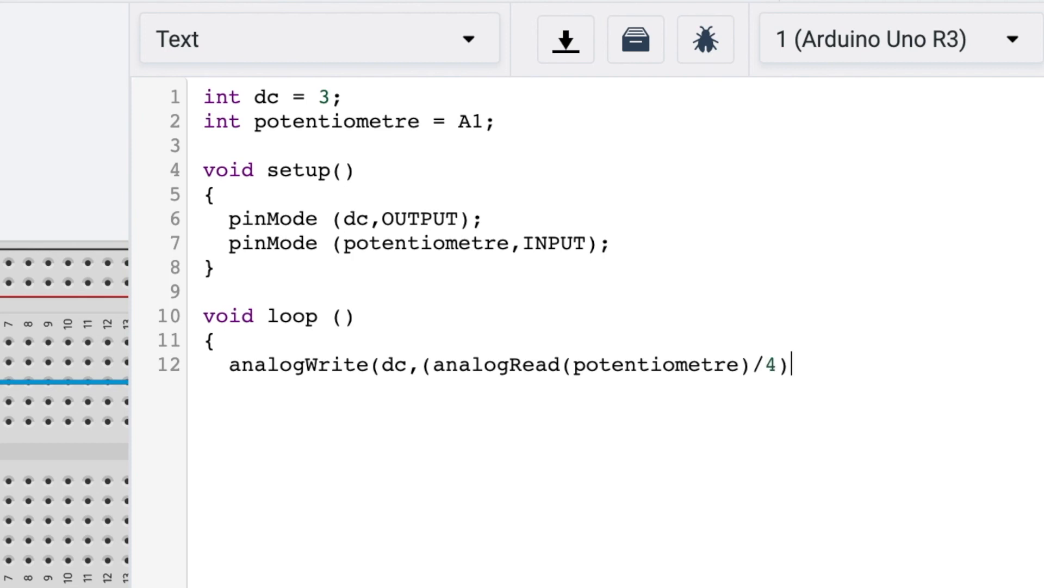
type(");")
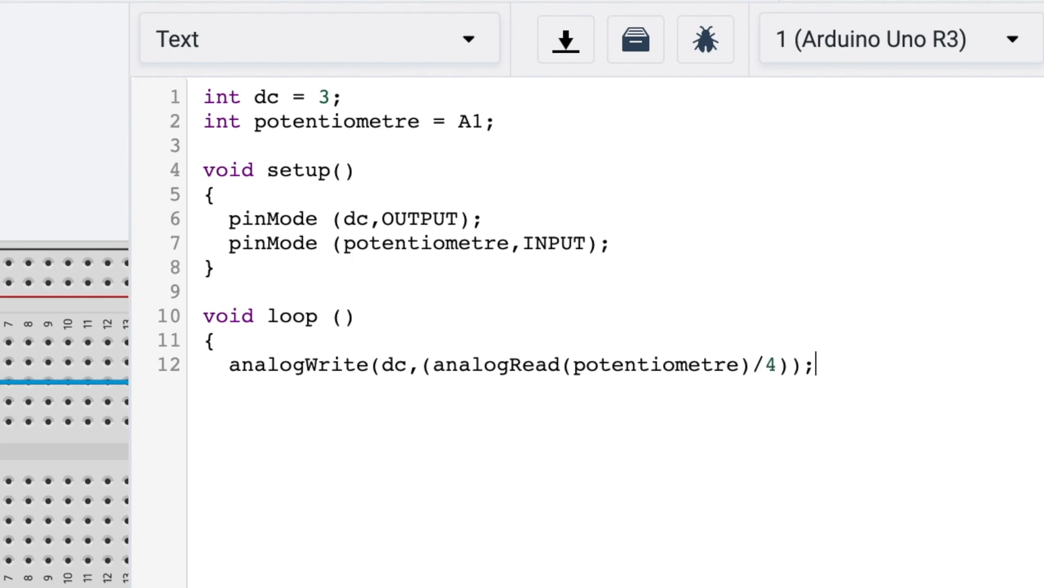
key("Return")
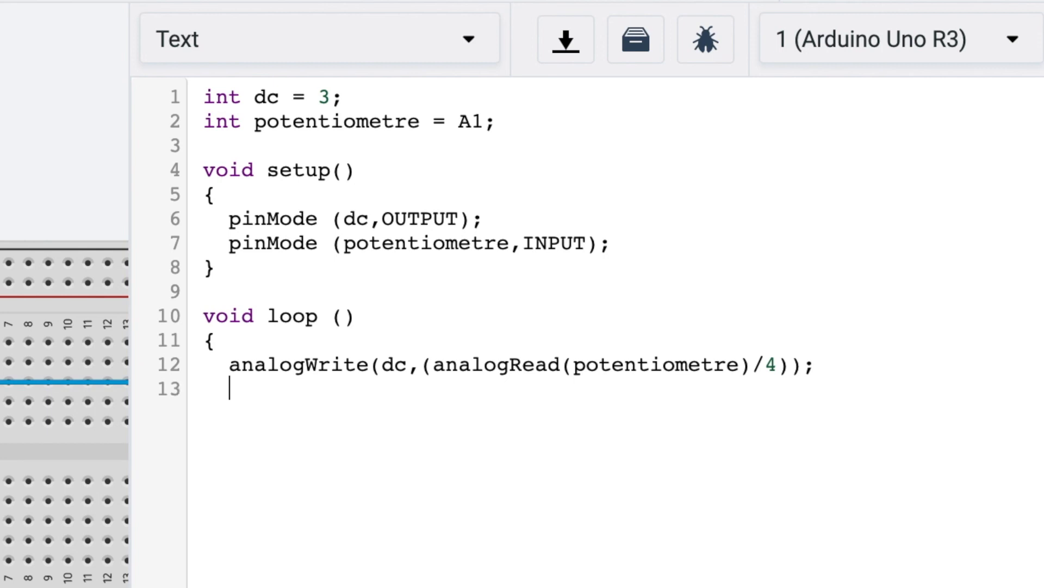
Step: Add delay(10); and close the loop function
type("delay")
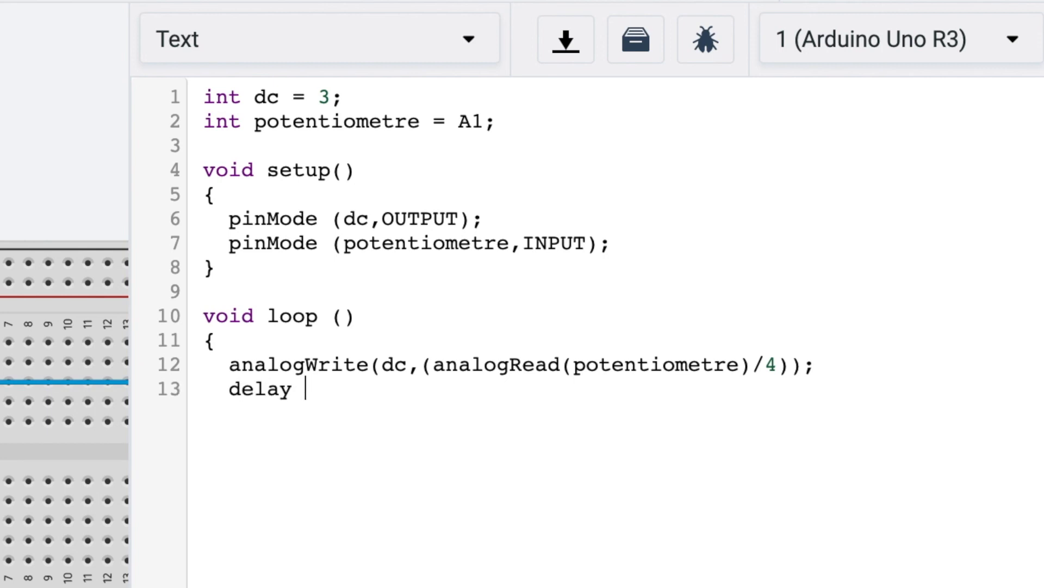
type("(10)")
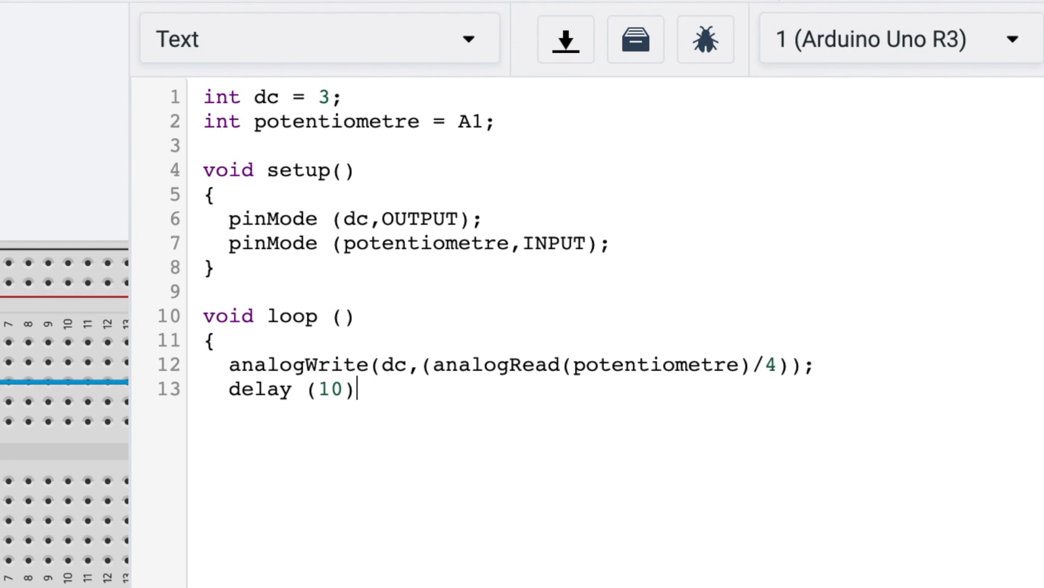
type(";")
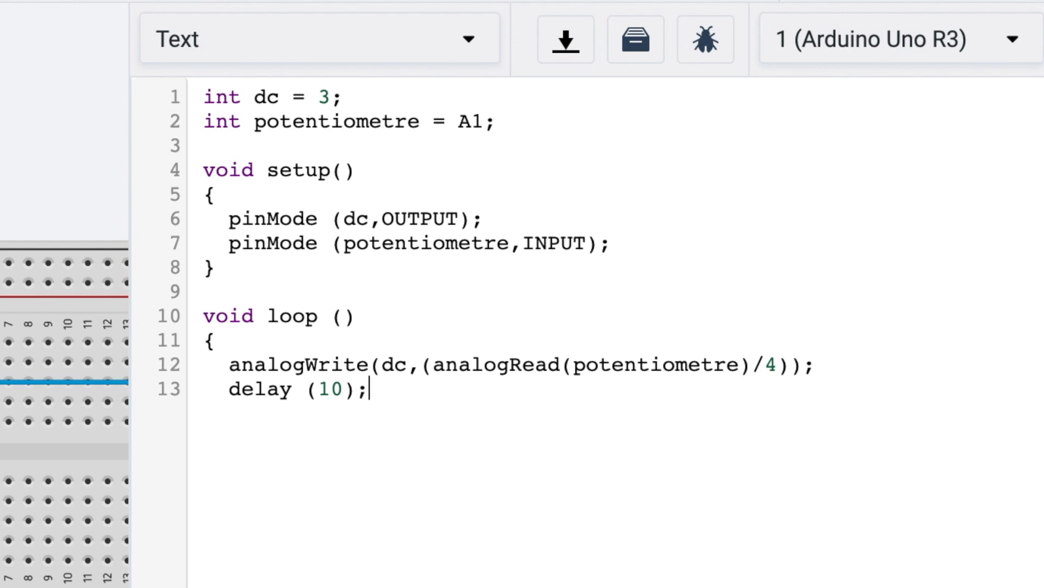
key("Return")
type("}")
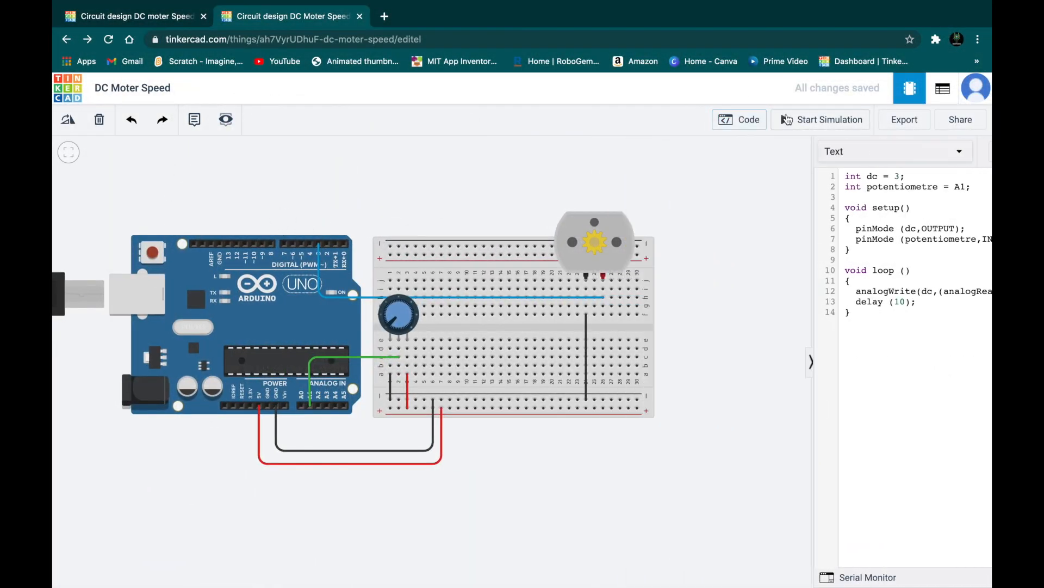
Step: Run the simulation of the potentiometer-controlled motor, then stop it
left_click(822, 119)
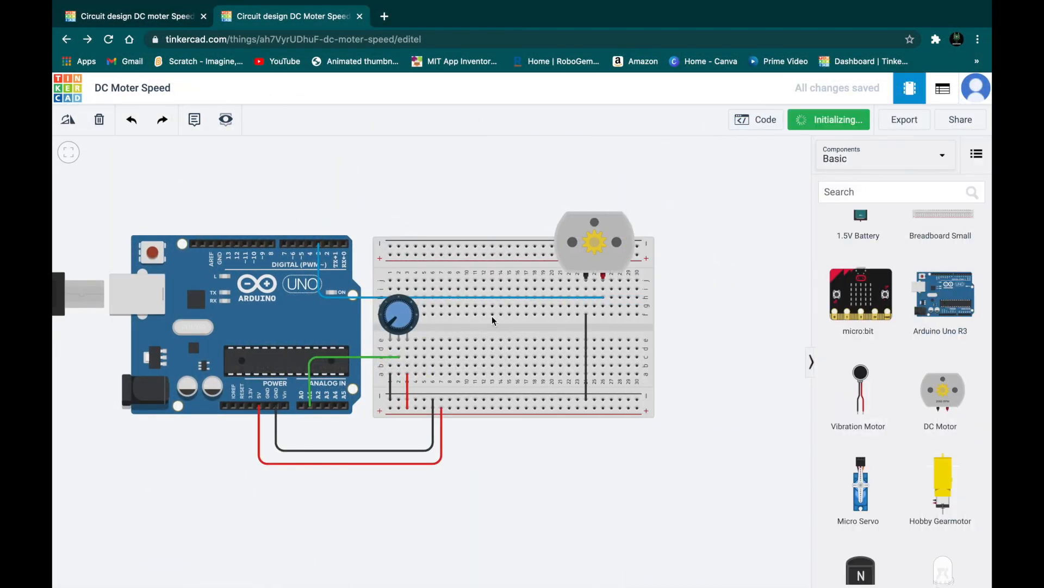
left_click(828, 119)
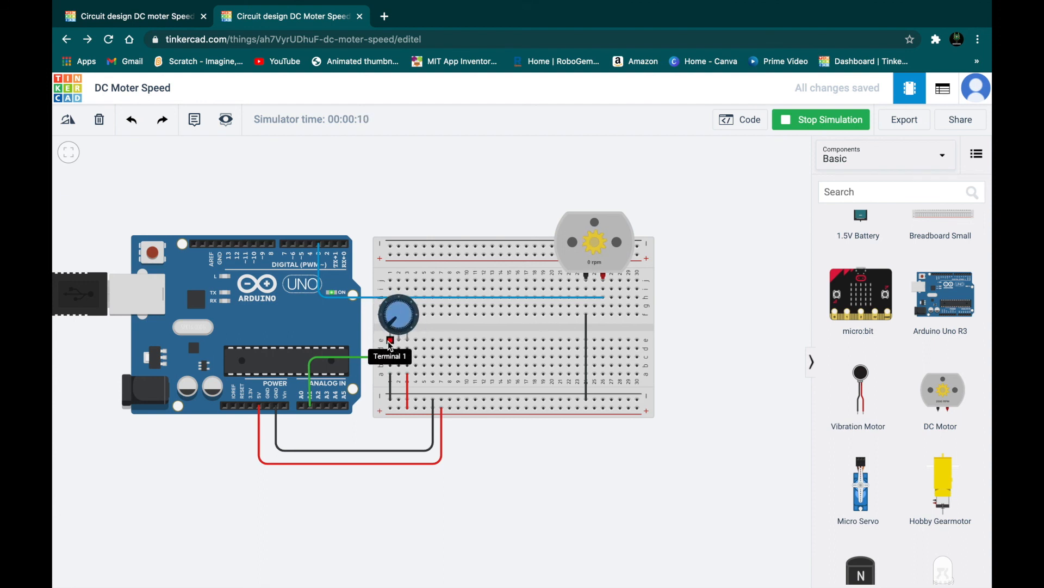
left_click(821, 119)
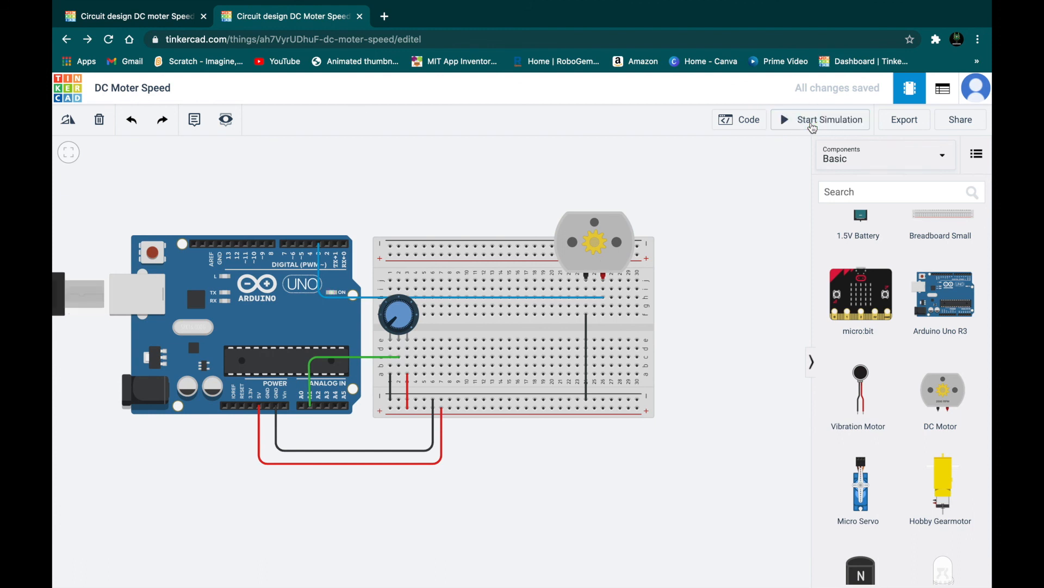